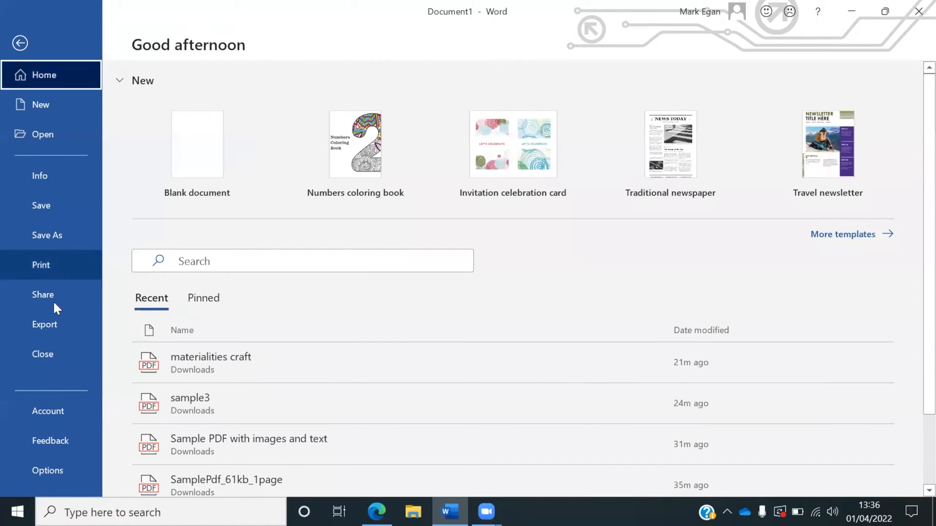
Switch the Office theme to Dark Gray, then to Black, from the Account settings.
left_click(47, 410)
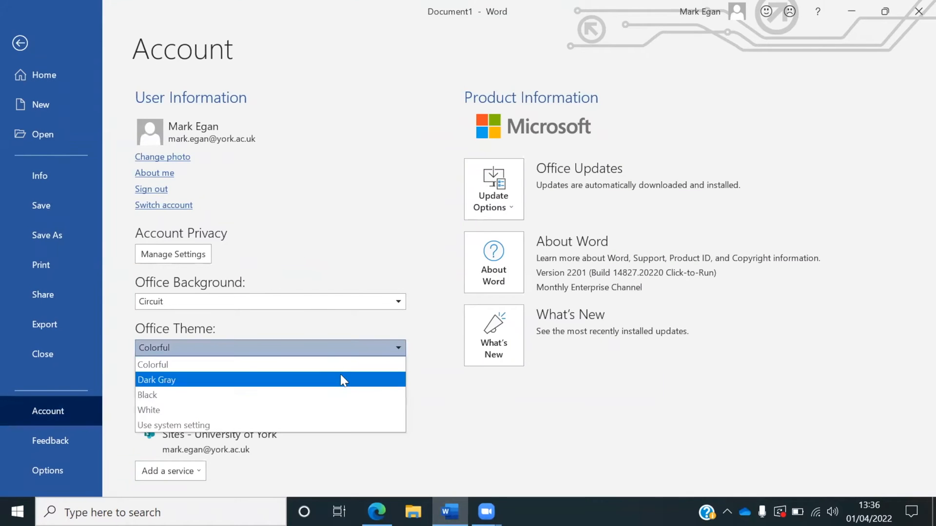
left_click(156, 379)
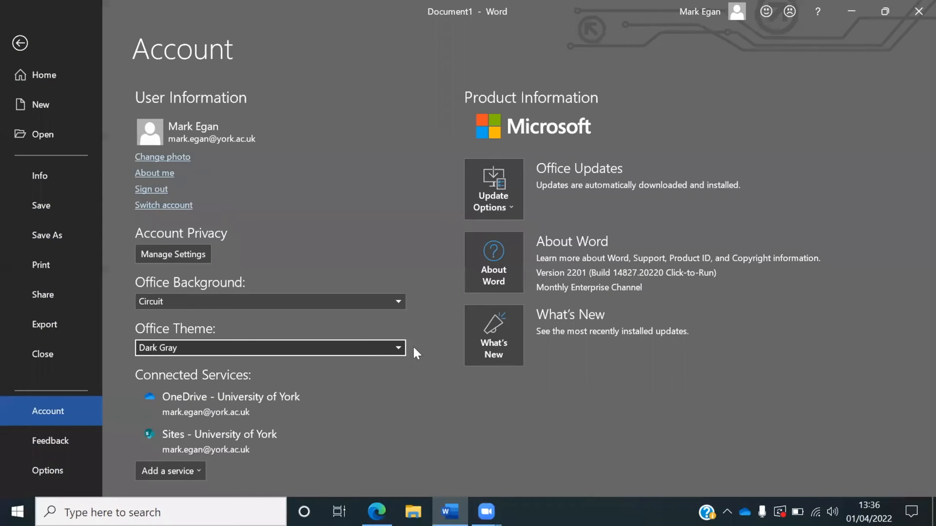
left_click(270, 348)
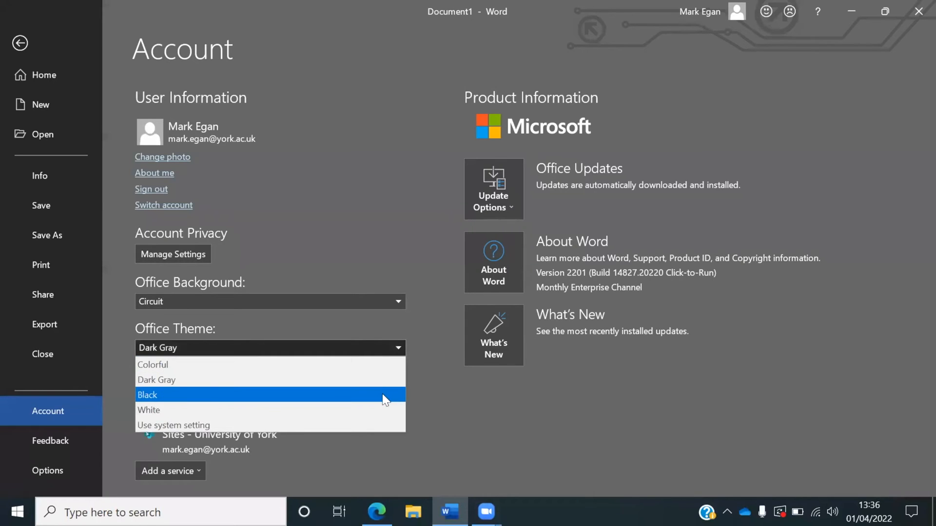
left_click(147, 395)
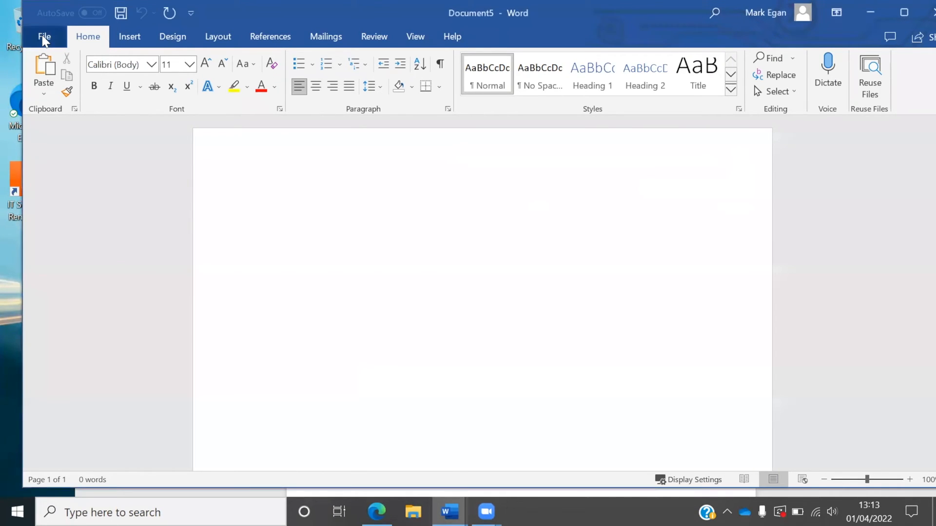
Go to File > Open to list the recently used documents.
left_click(263, 205)
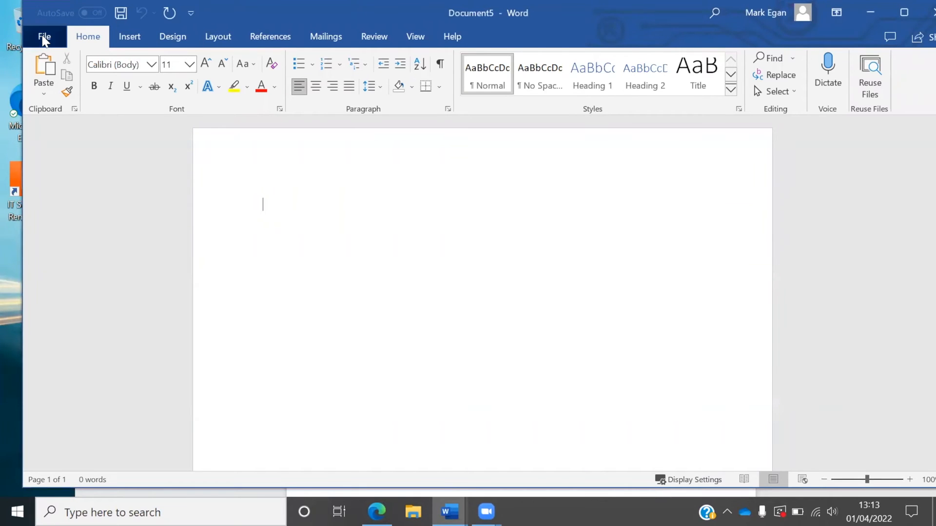
left_click(43, 36)
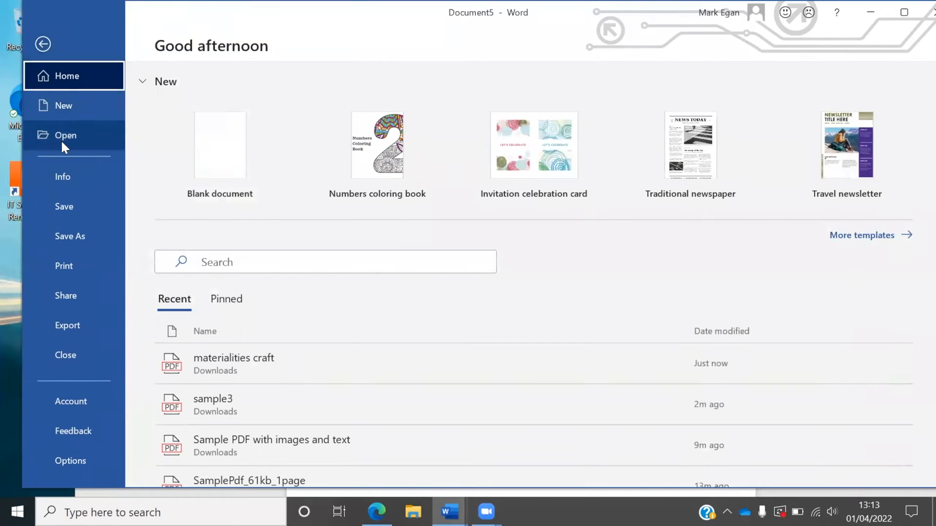
left_click(65, 134)
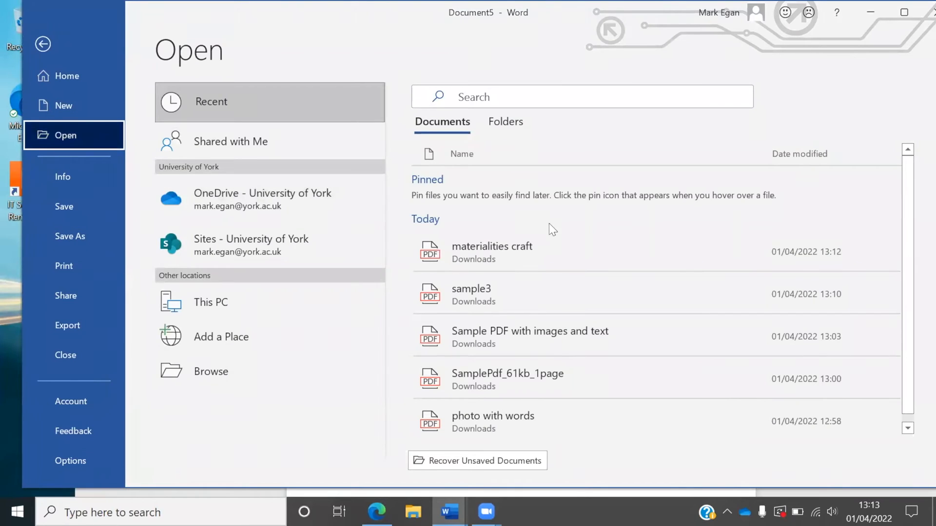
mouse_move(507, 251)
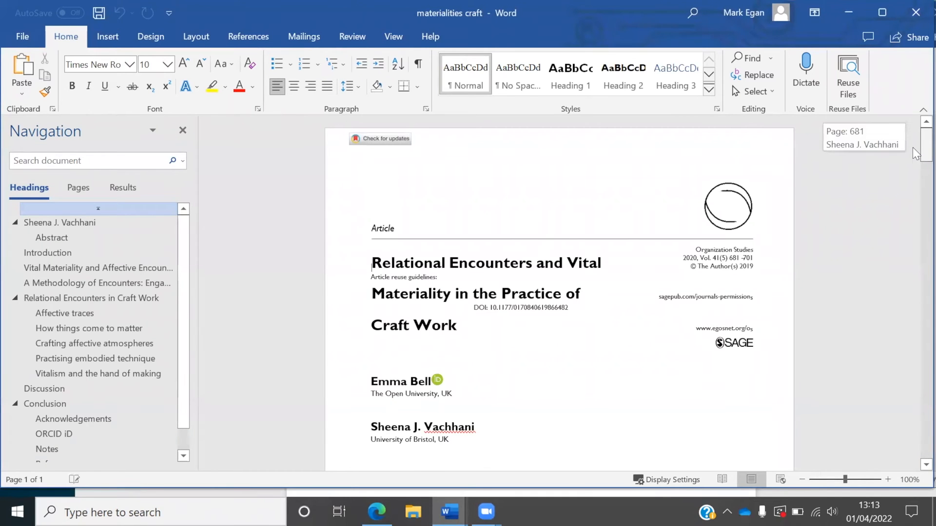
Jump to the Vital Materiality section and back to the opening page via the Navigation pane.
left_click(98, 267)
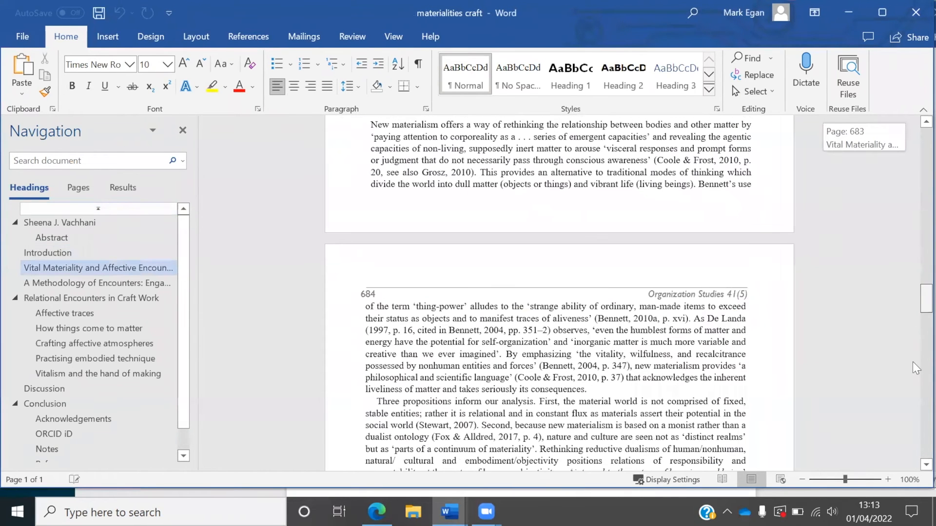
left_click(94, 358)
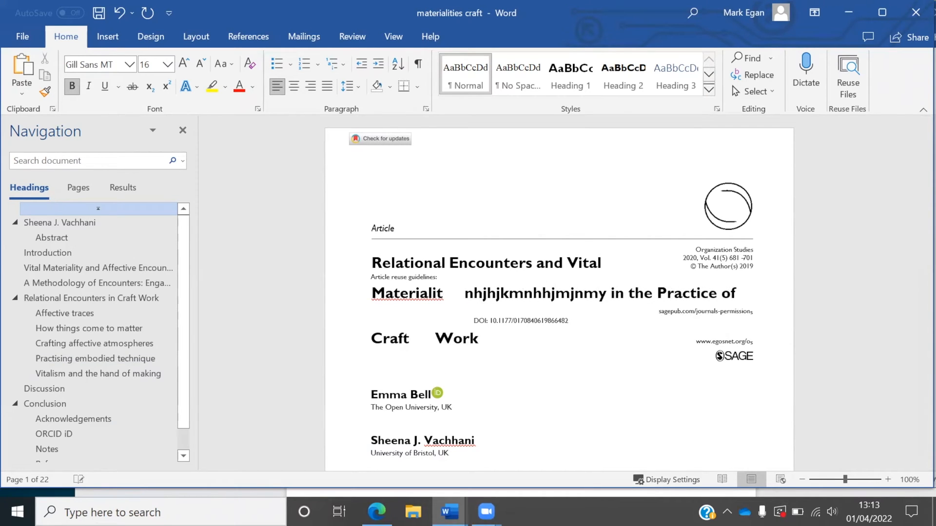
type(",,,")
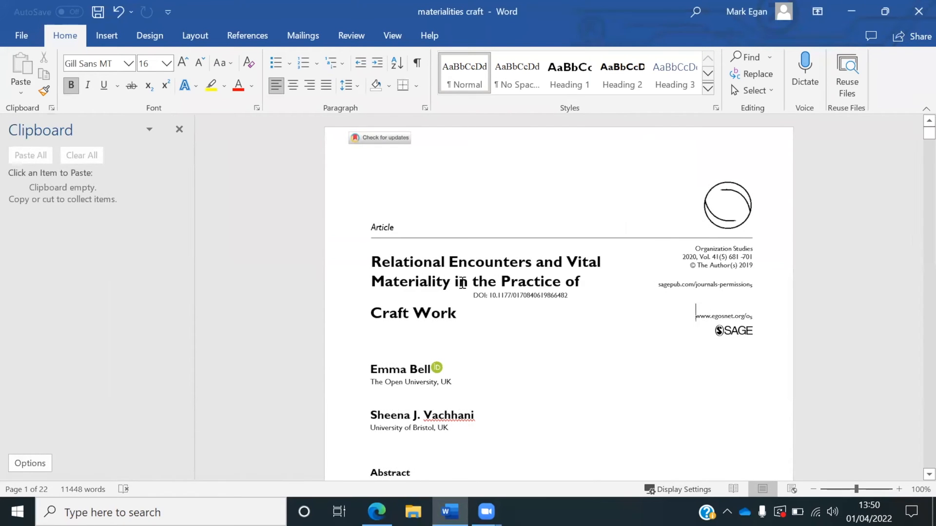
Copy the 'While the body' passage to the clipboard.
scroll("down", 3)
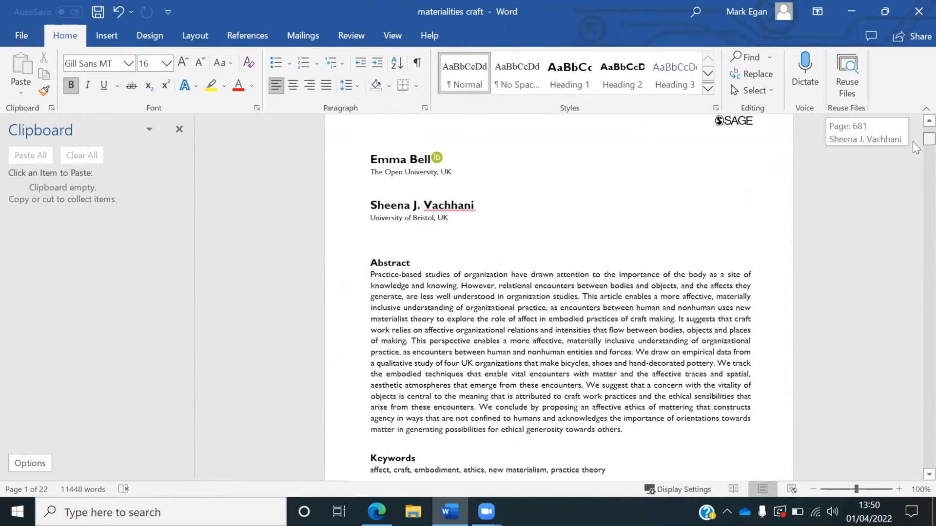
scroll("down", 3)
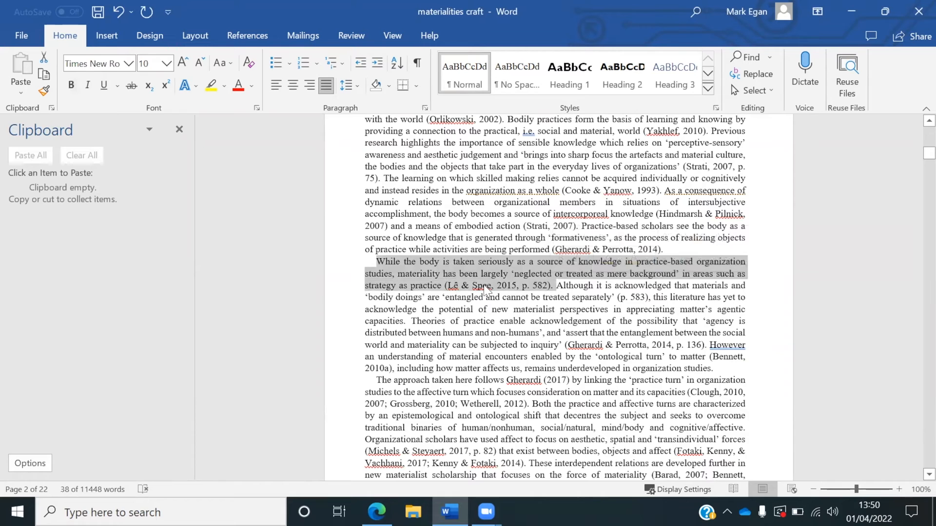
right_click(483, 286)
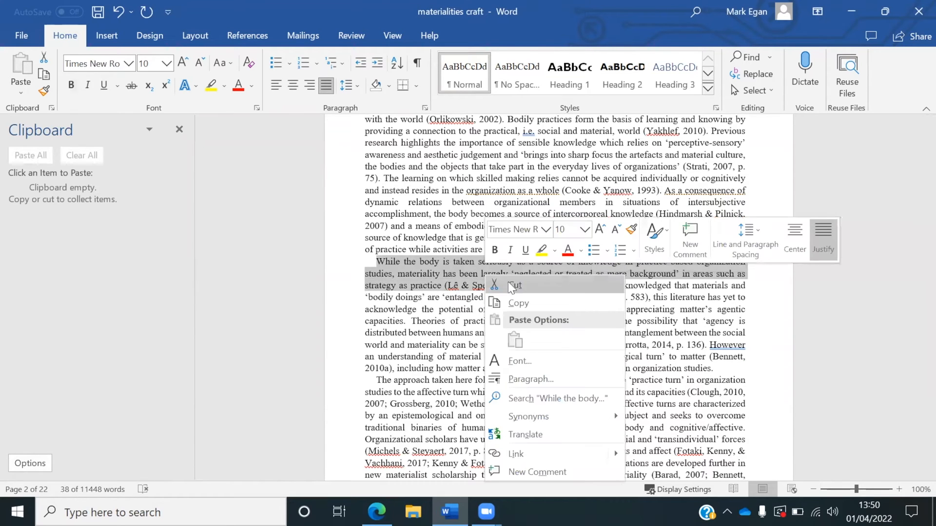
left_click(518, 303)
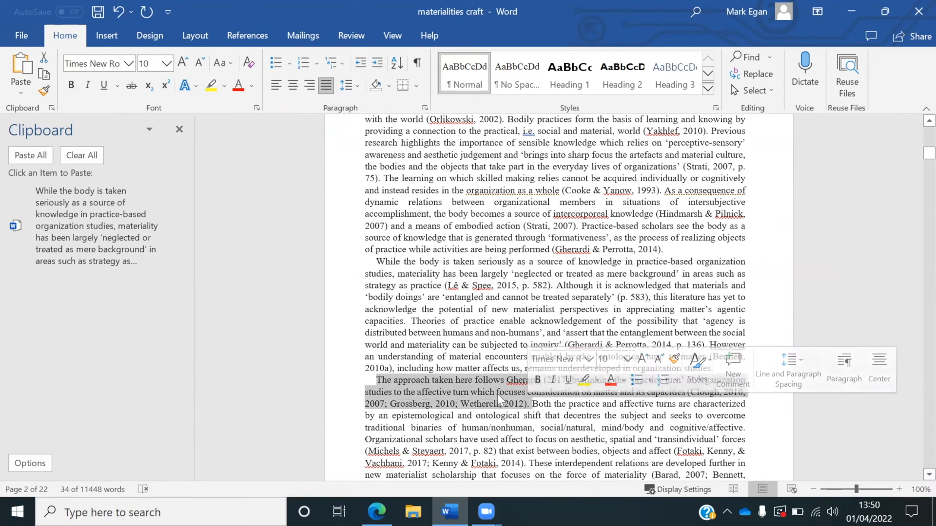
Copy 'The approach taken' and 'Theories of practice' passages, then reach the final page.
right_click(498, 400)
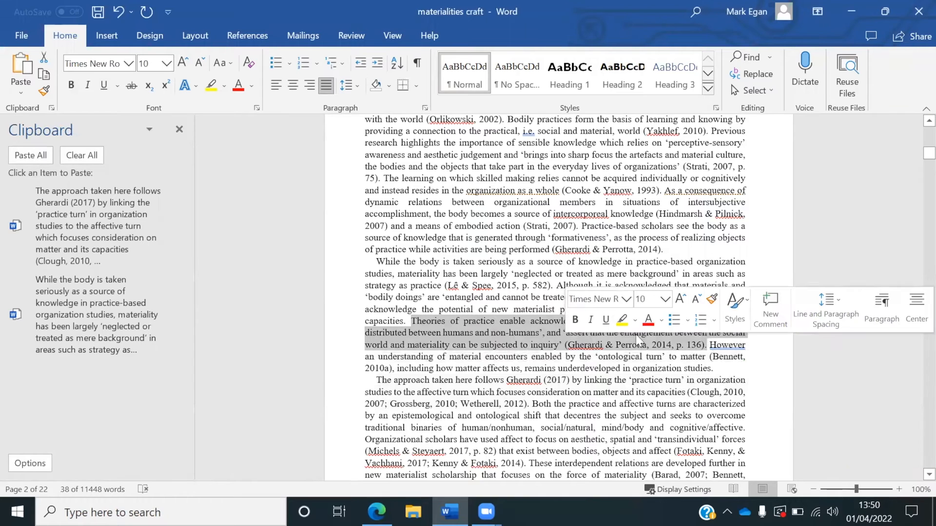
right_click(639, 338)
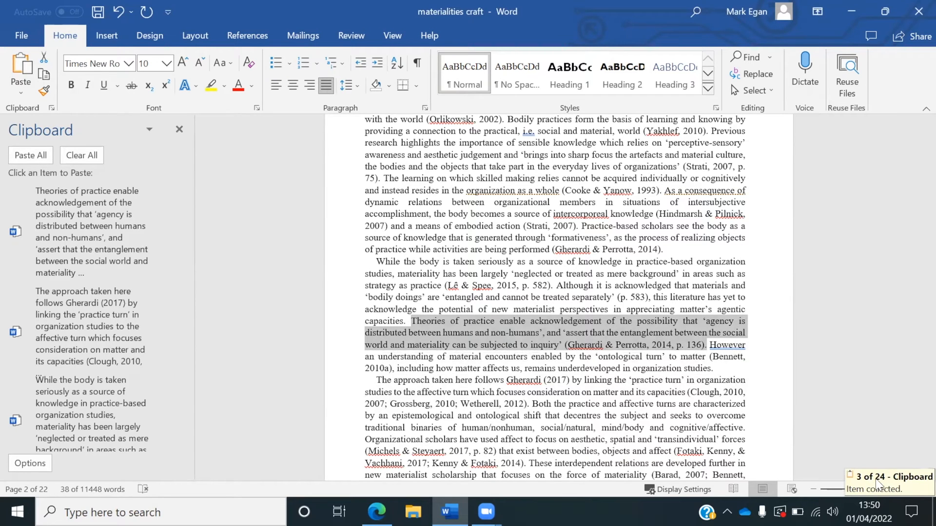
mouse_move(879, 488)
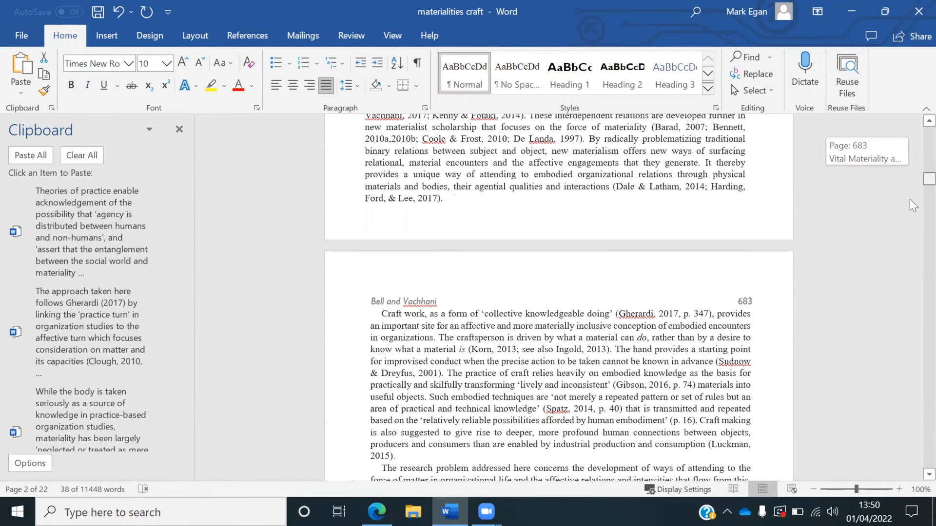
scroll("down", 3)
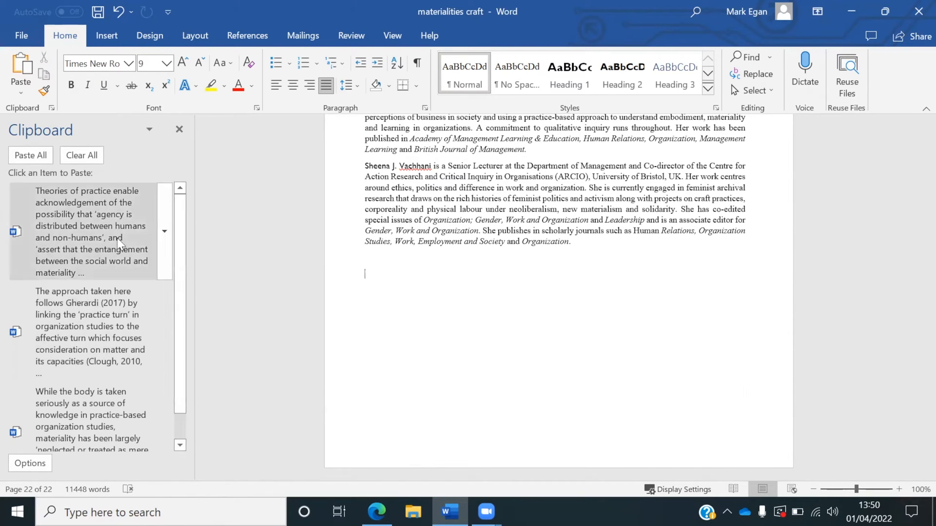
Paste the Theories of practice passage twice at the document's end from the Clipboard pane.
left_click(30, 155)
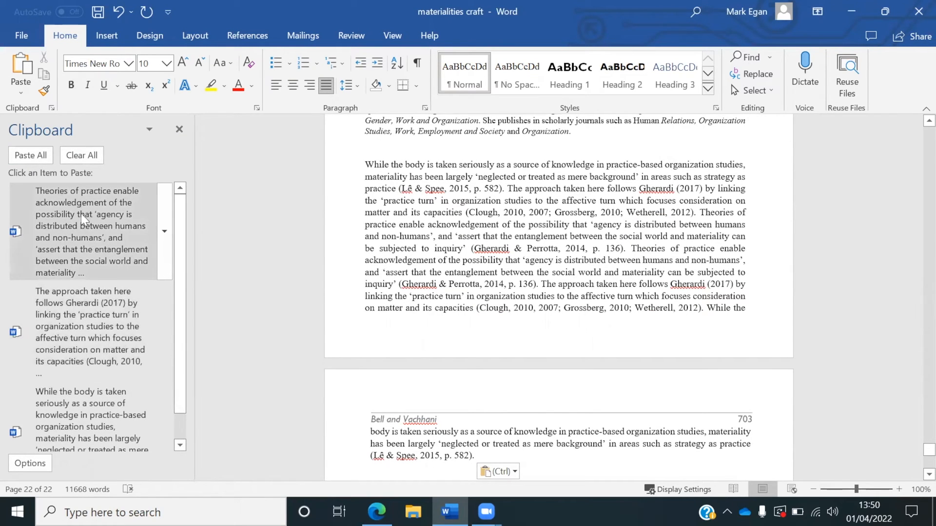
left_click(89, 332)
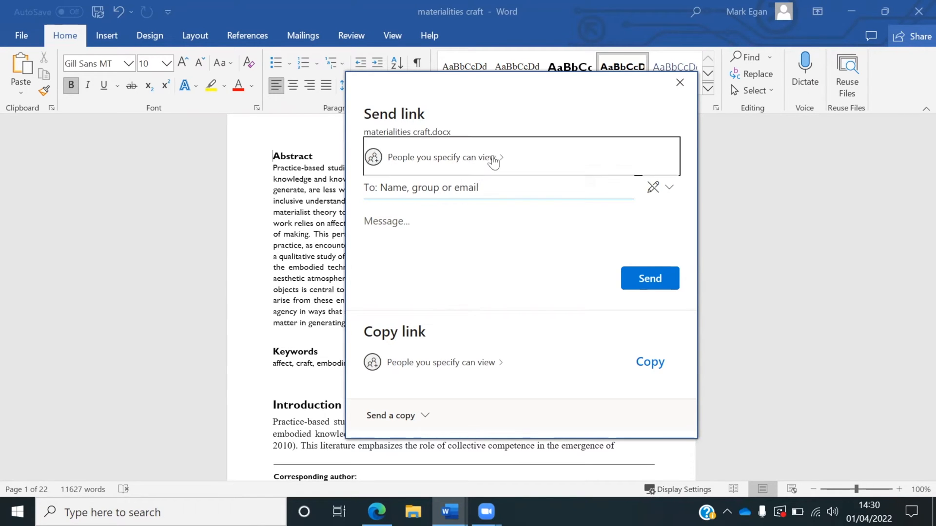
In Link settings for specific people, toggle Allow editing and leave it unchecked.
left_click(439, 157)
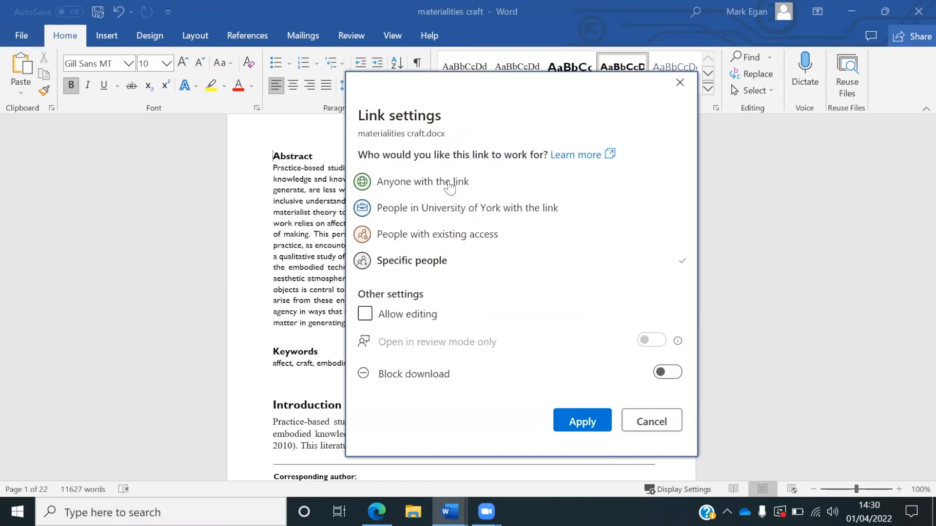
mouse_move(426, 216)
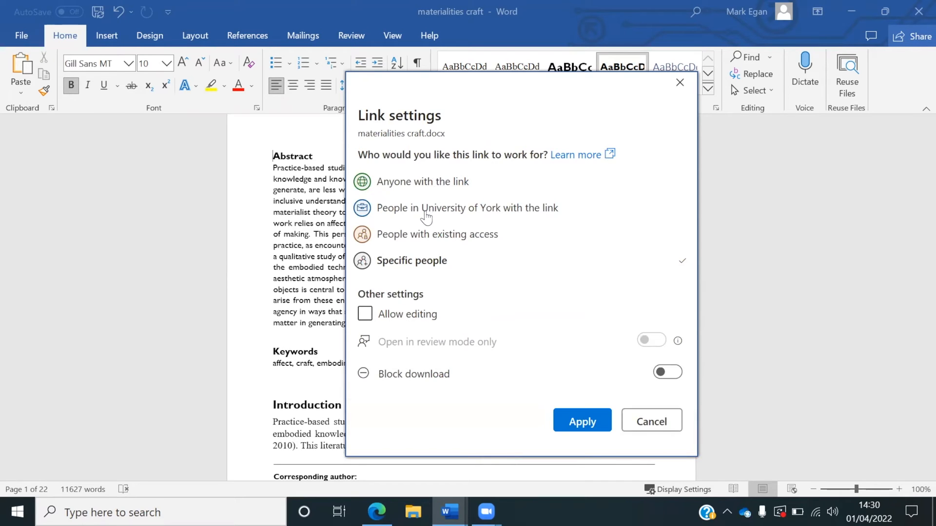
mouse_move(434, 213)
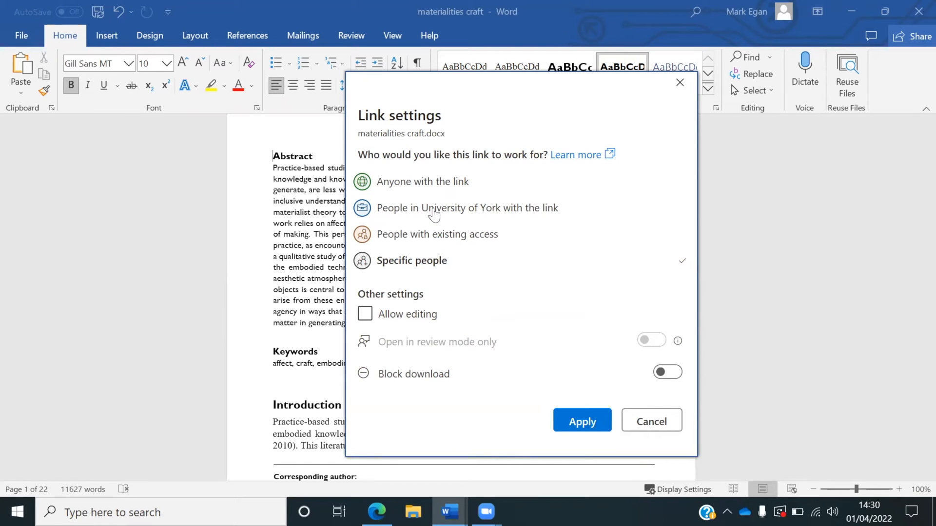
left_click(364, 314)
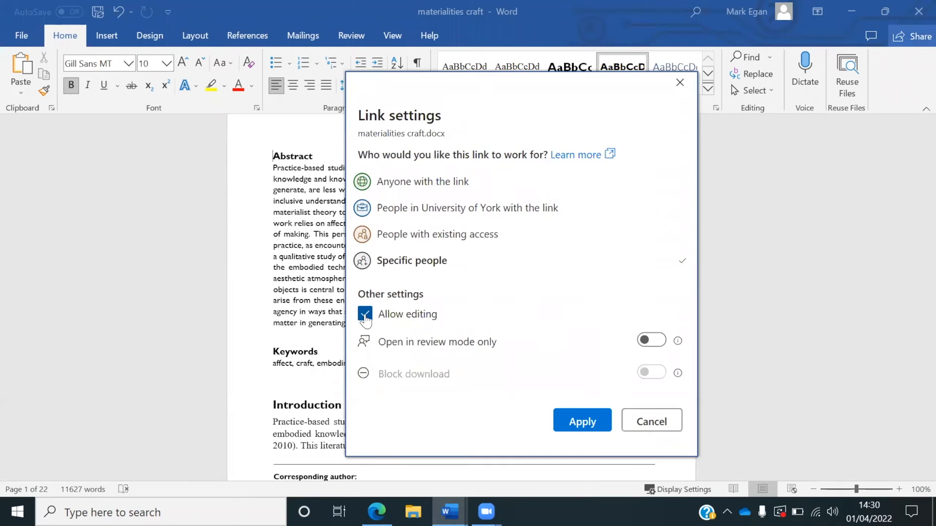
left_click(364, 314)
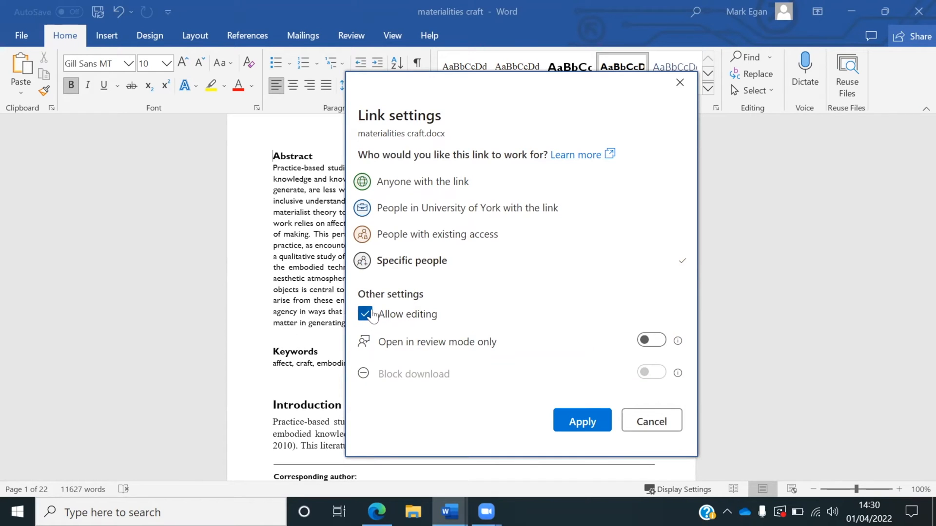
left_click(365, 314)
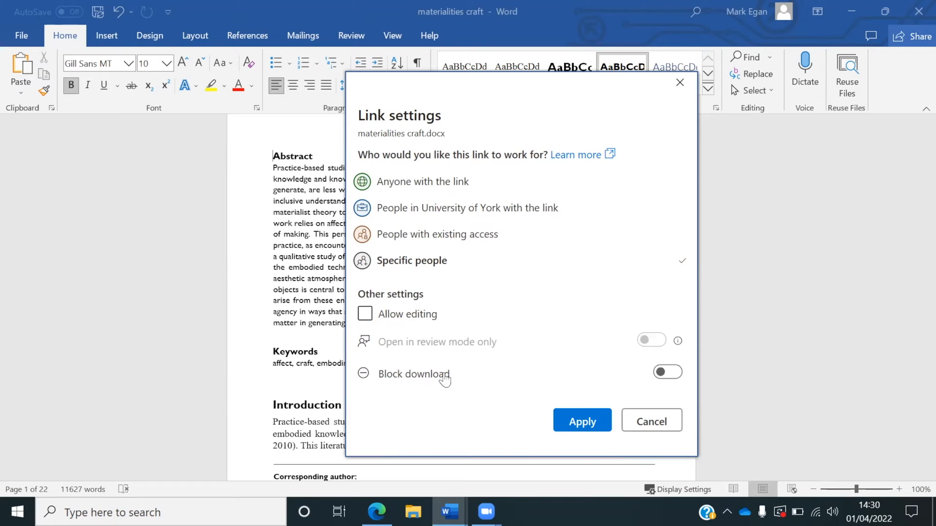
mouse_move(470, 369)
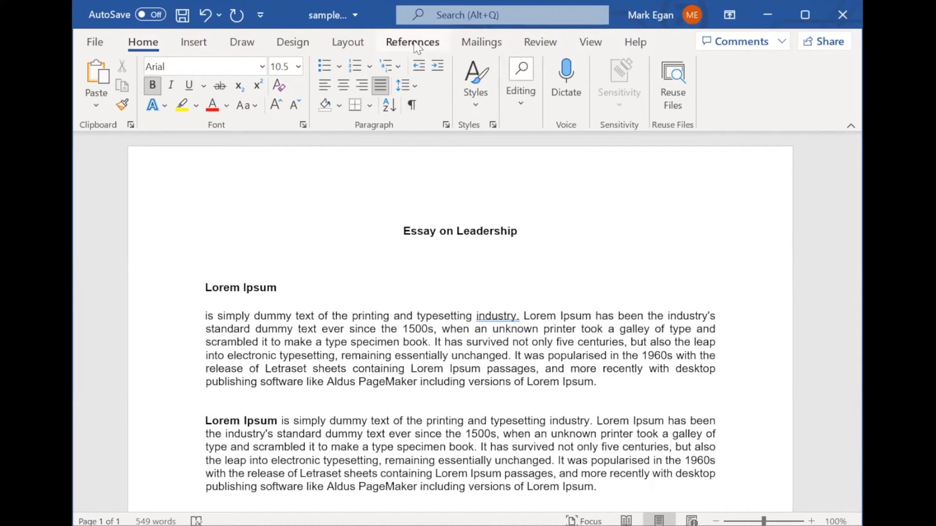
Place the cursor after the Lorem Ipsum heading and keep the Harvard citation style.
left_click(413, 42)
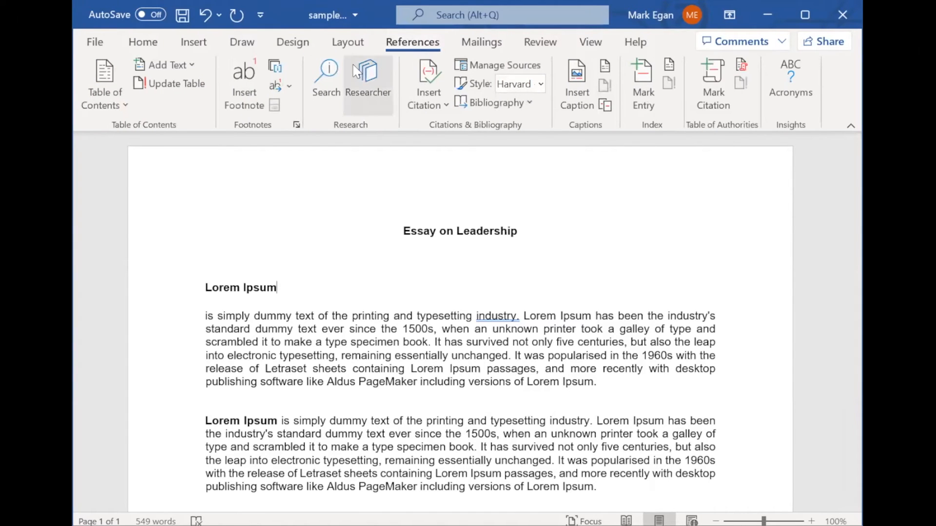
mouse_move(429, 84)
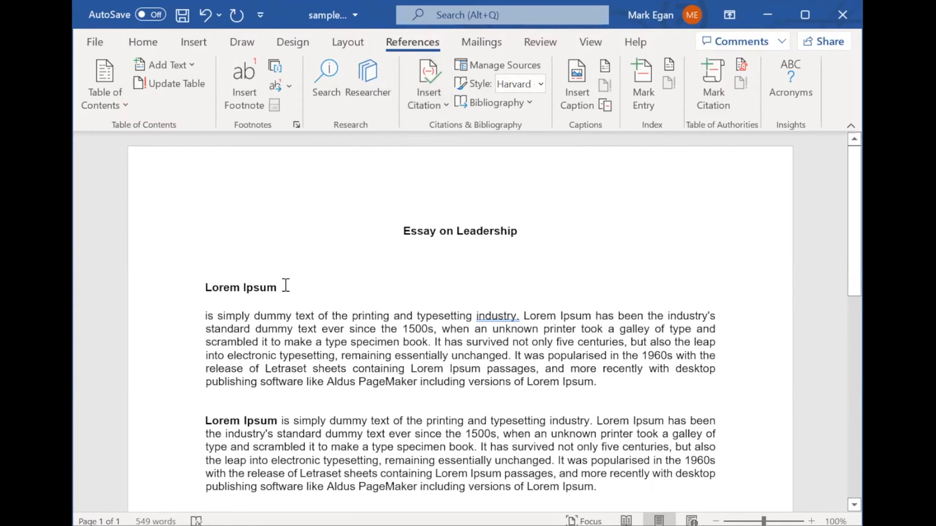
left_click(277, 286)
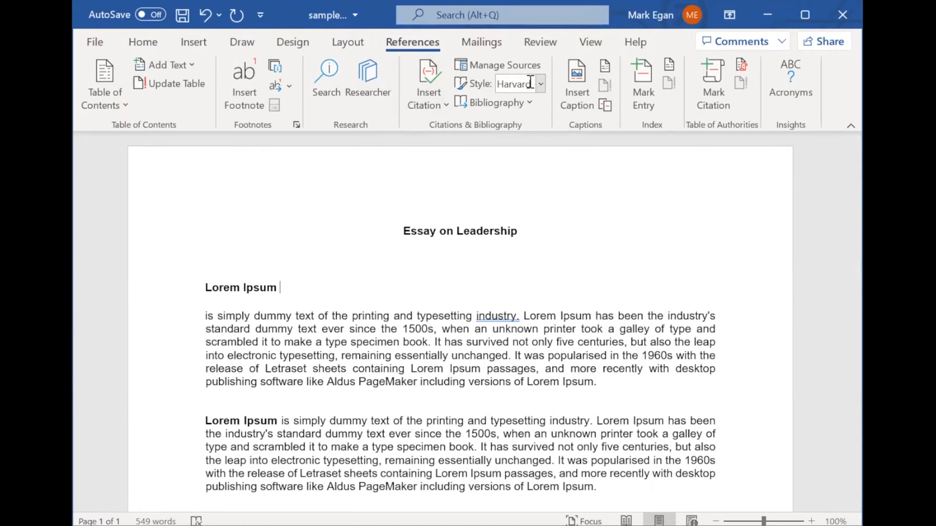
left_click(539, 84)
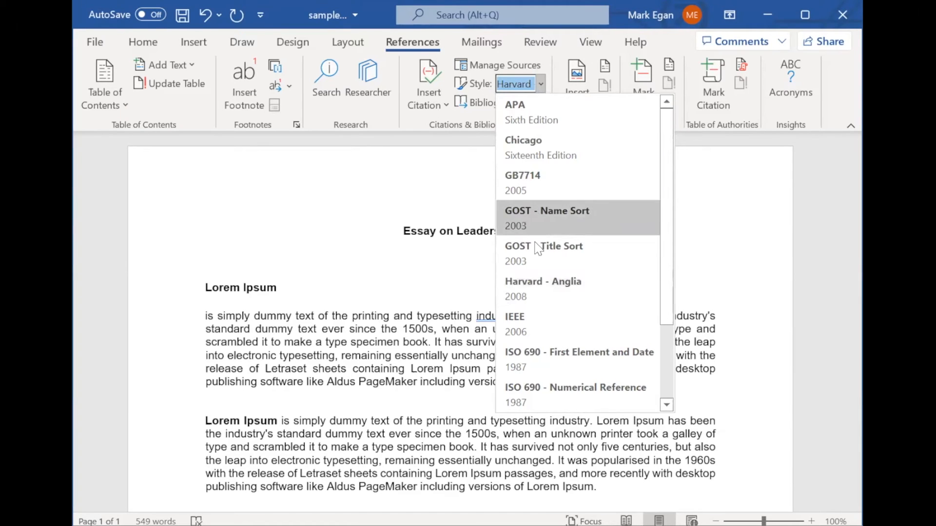
left_click(536, 231)
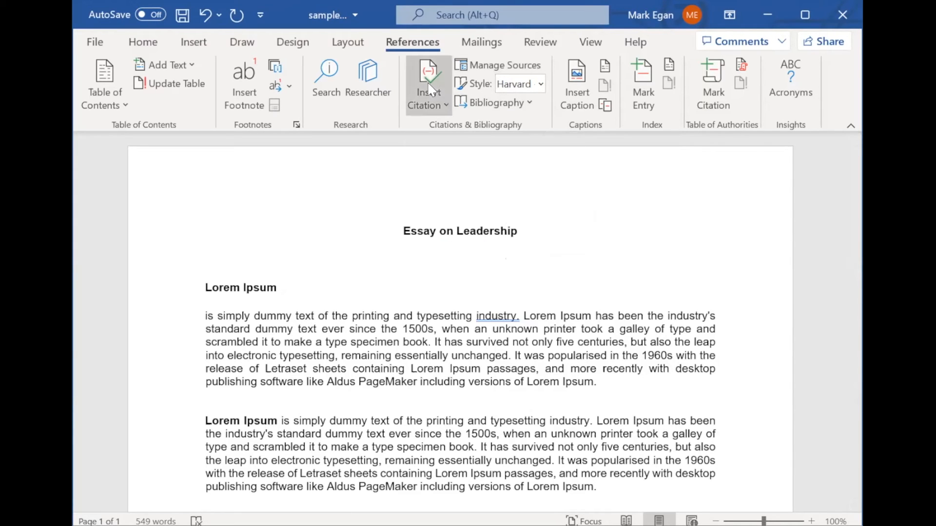
Start Add New Source from Insert Citation, bringing up the Create Source form.
left_click(427, 84)
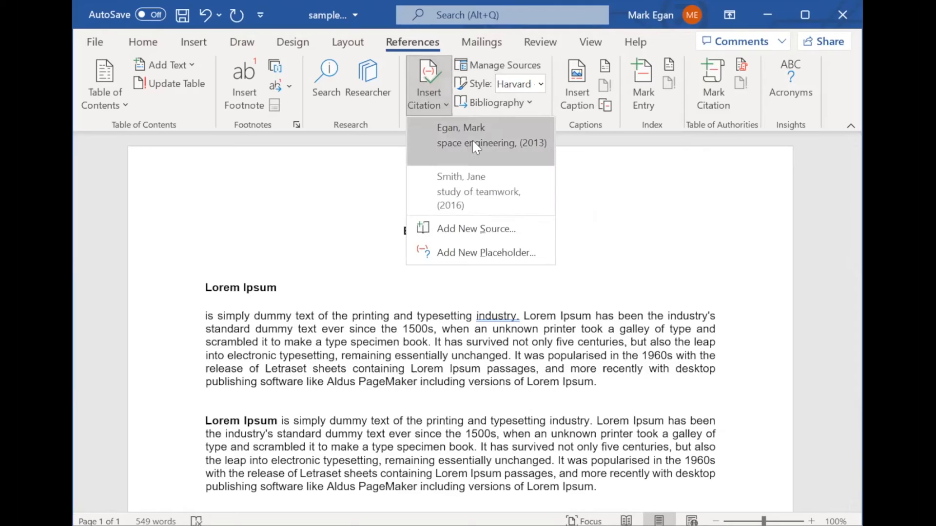
mouse_move(473, 174)
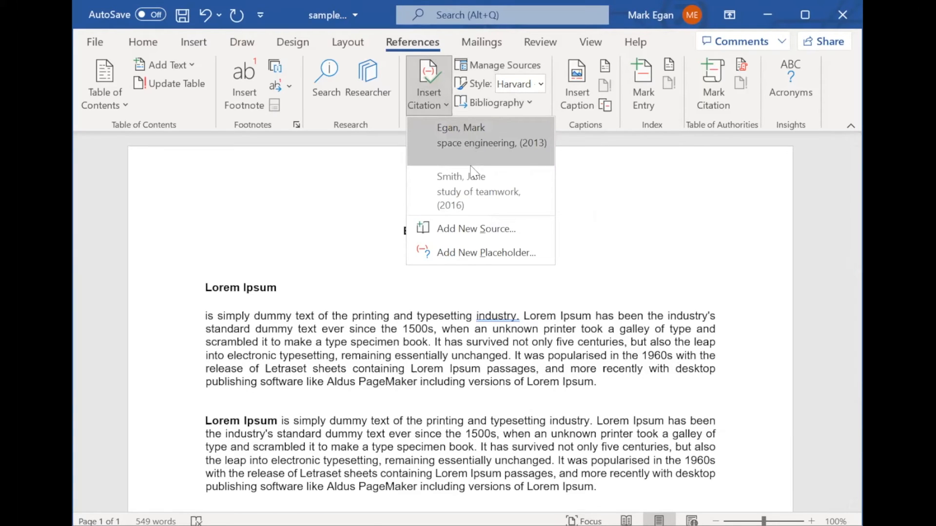
mouse_move(476, 228)
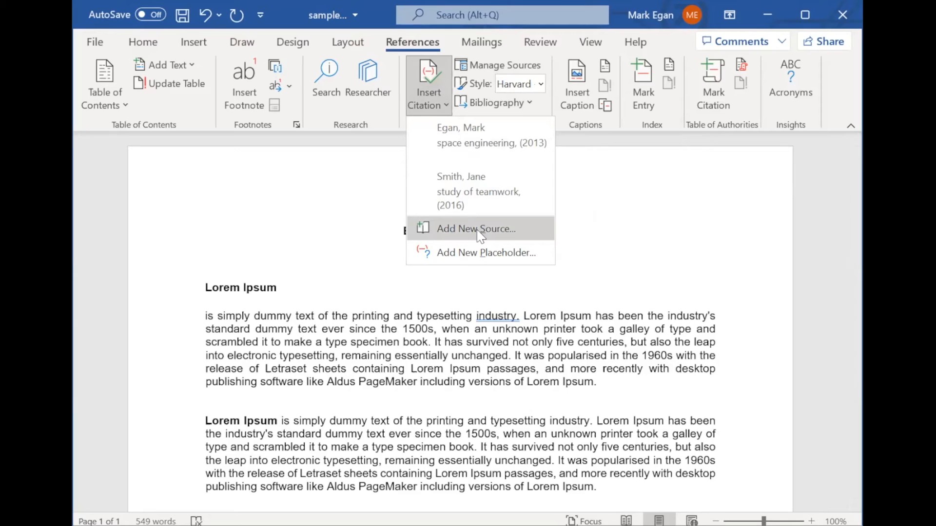
left_click(474, 229)
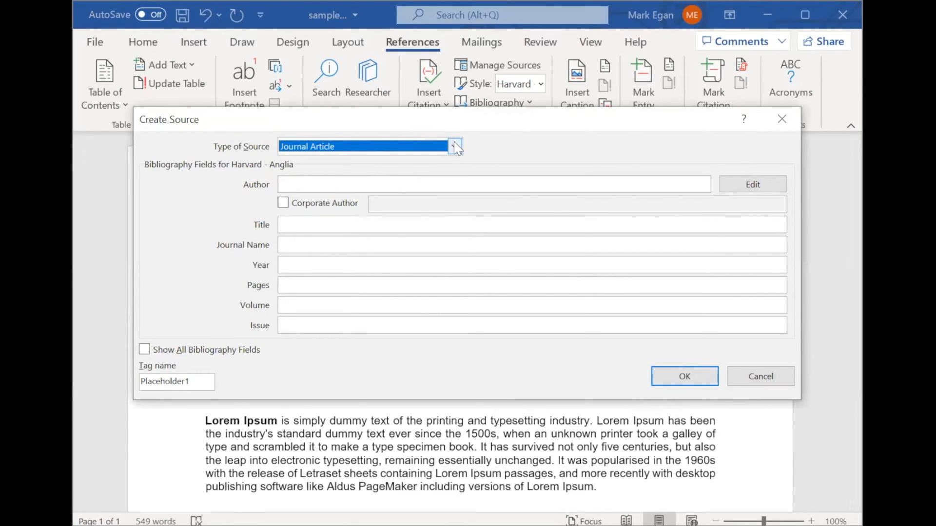
Keep Journal Article as the source type and close the Create Source form.
left_click(454, 147)
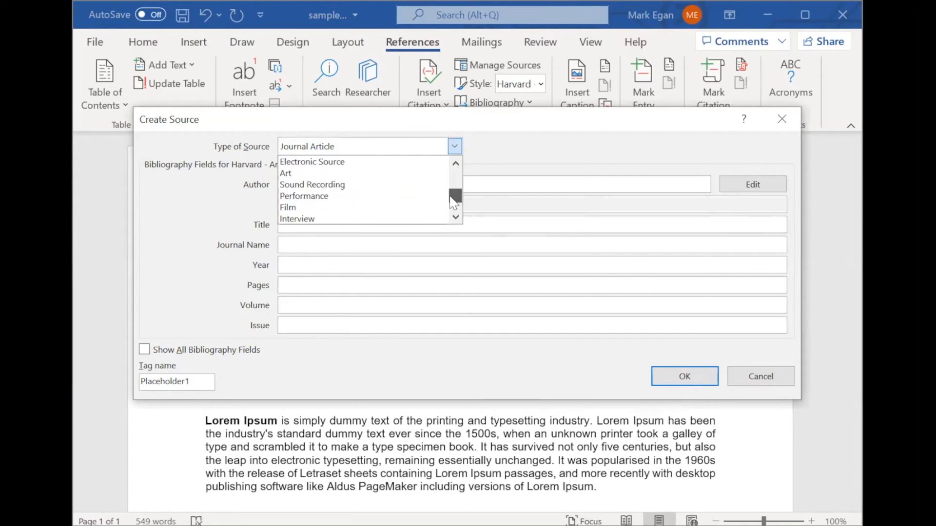
scroll("down", 3)
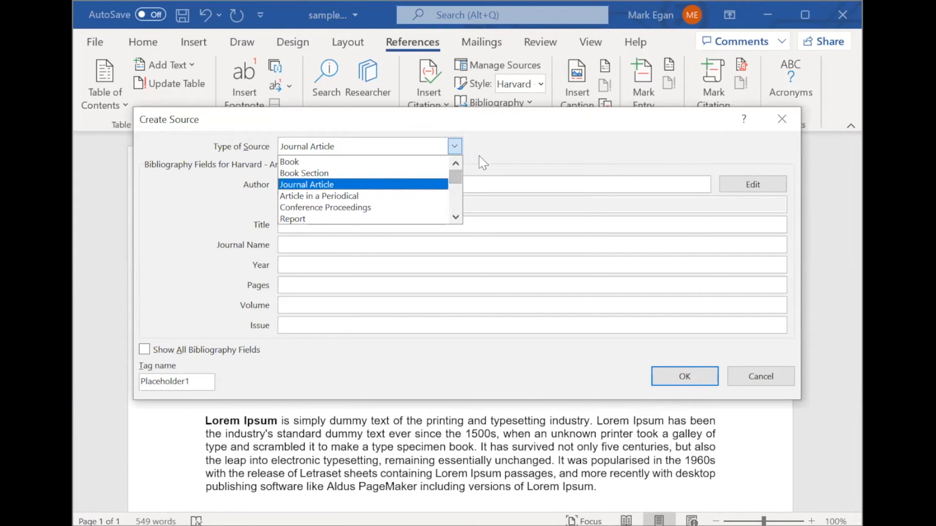
left_click(306, 185)
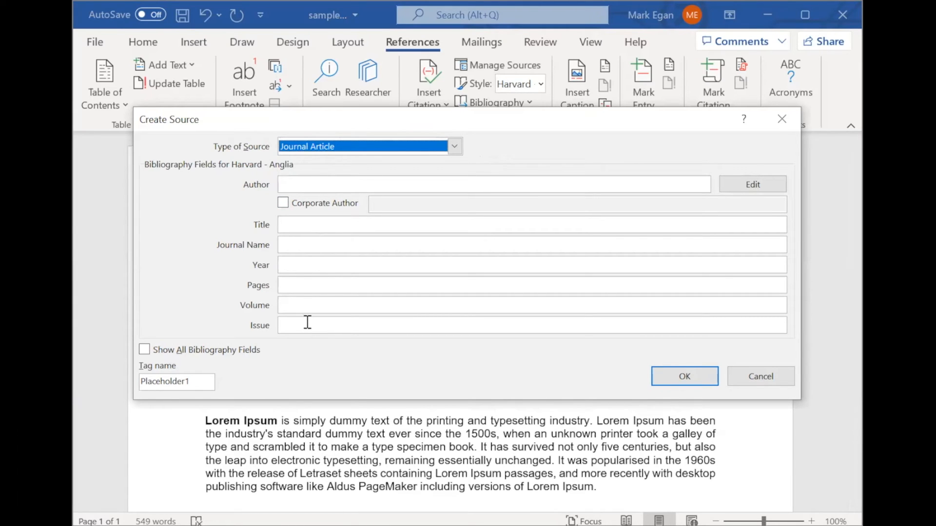
mouse_move(725, 380)
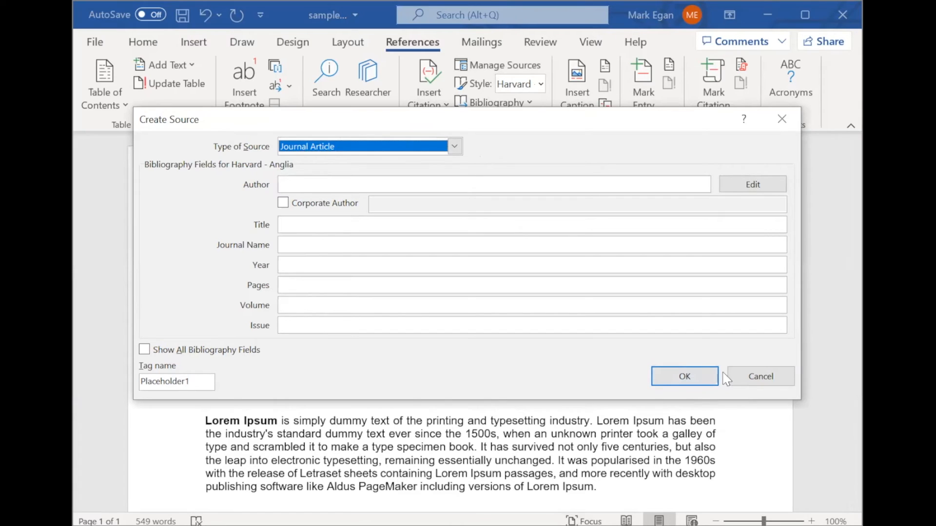
left_click(684, 376)
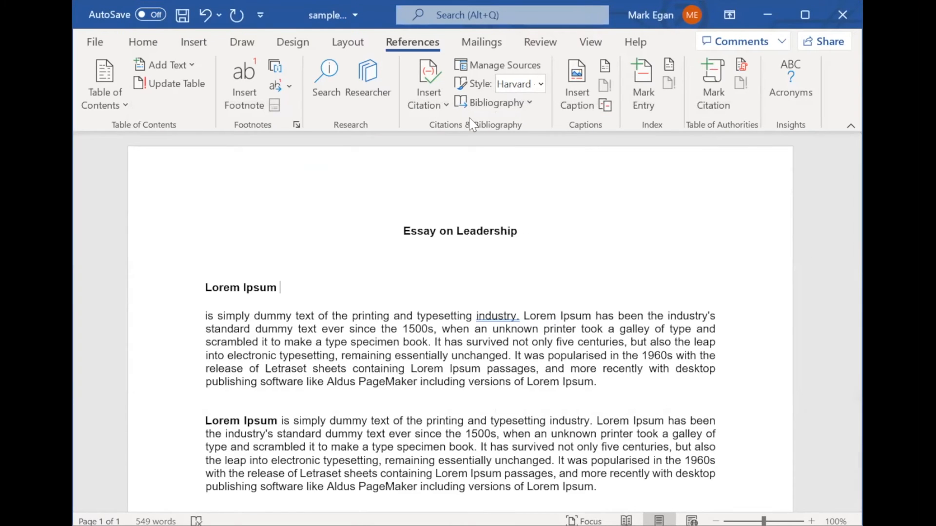
mouse_move(428, 81)
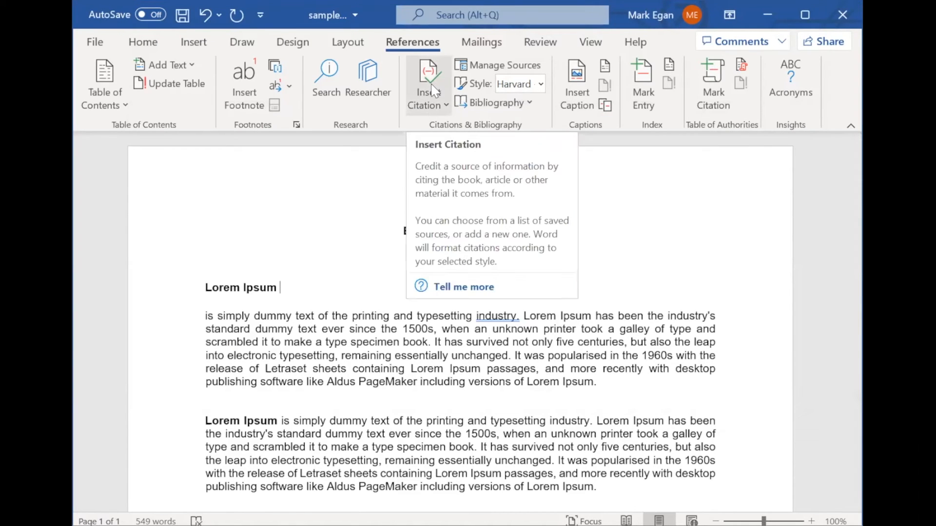
Cite Egan, 2013 after the heading and Smith, 2016 after '1500s,' in the paragraph.
left_click(427, 84)
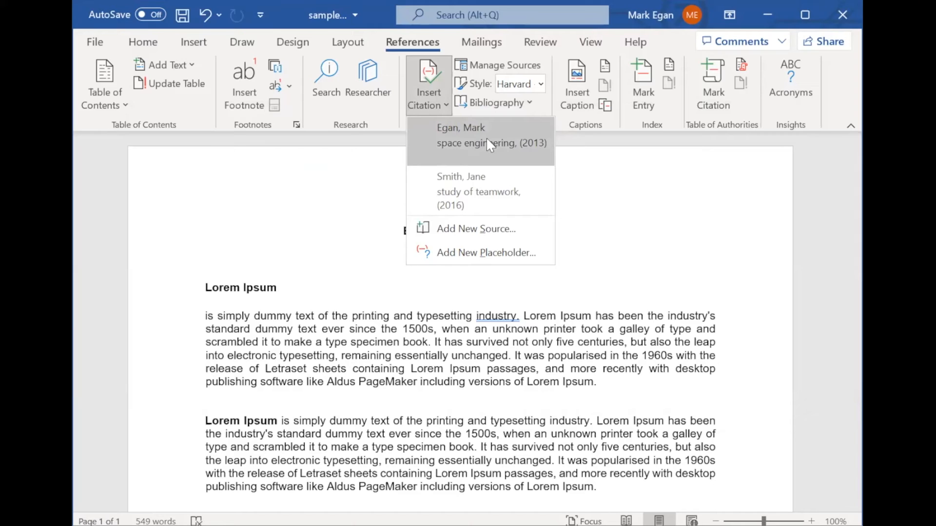
left_click(480, 135)
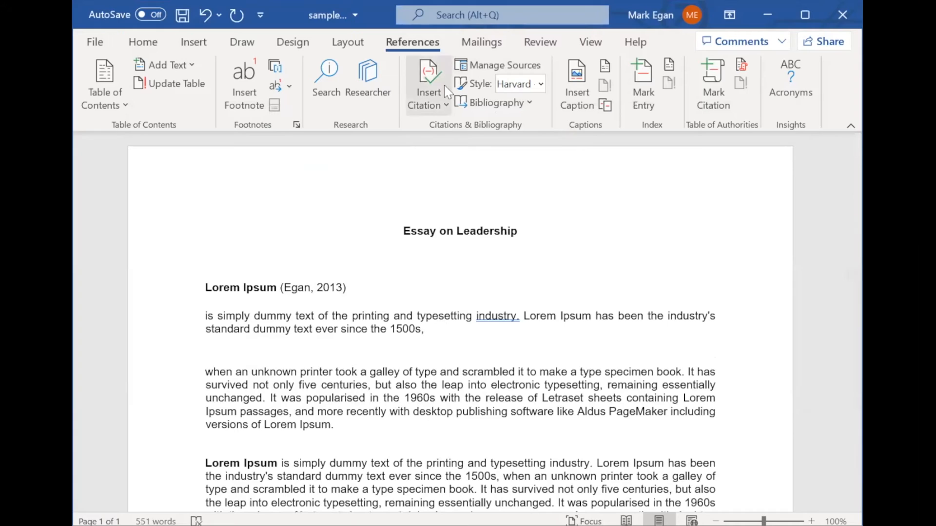
left_click(425, 84)
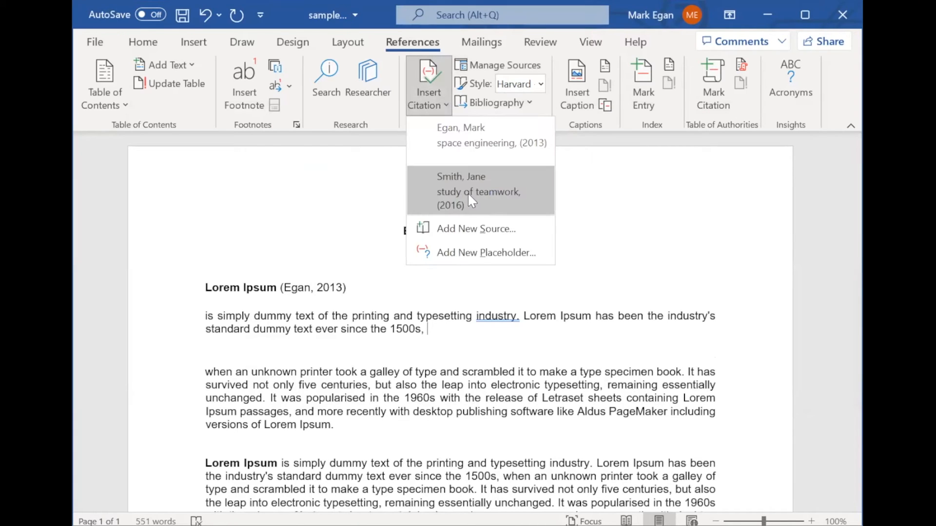
left_click(478, 191)
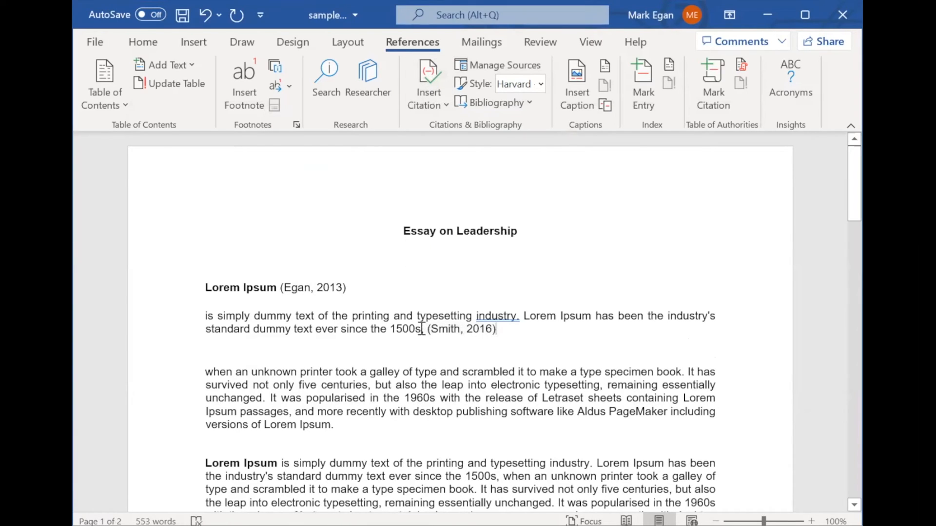
type(",")
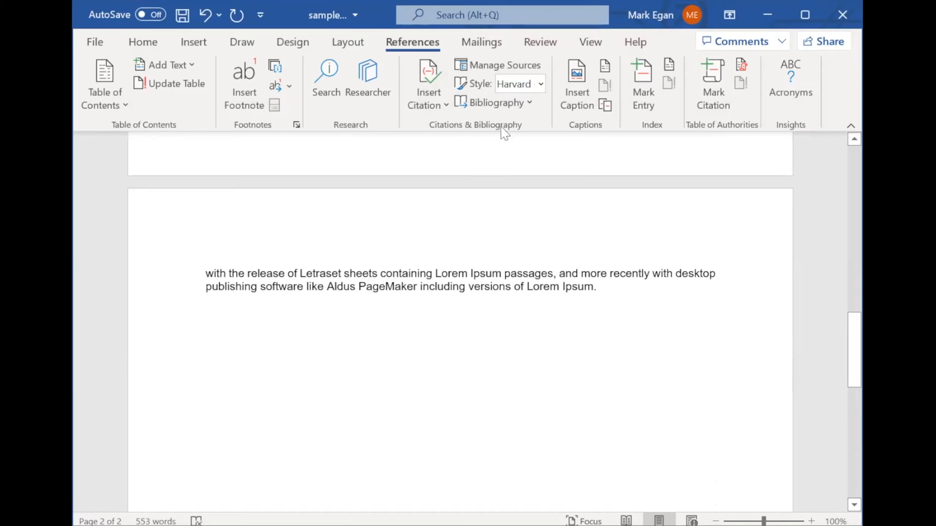
Check the Source Manager, then insert the built-in References bibliography listing Egan 2013 and Smith 2016.
left_click(505, 64)
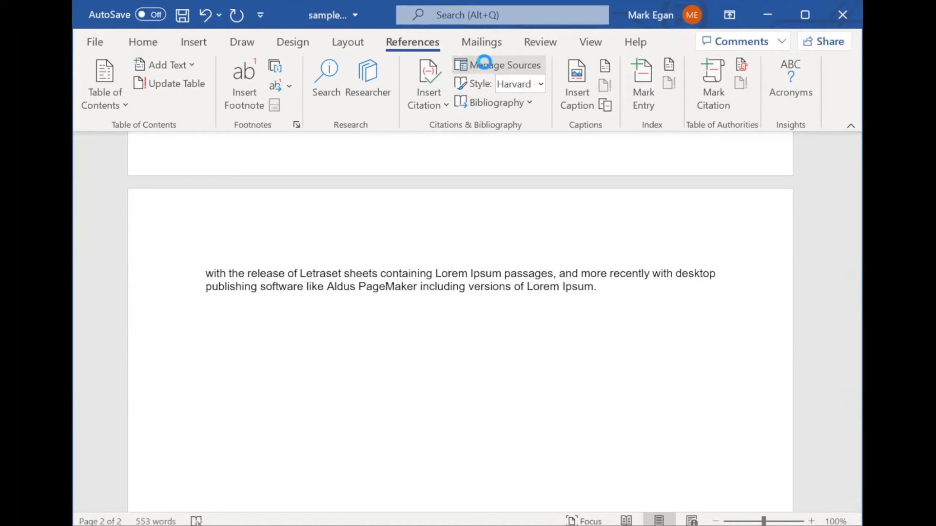
left_click(498, 64)
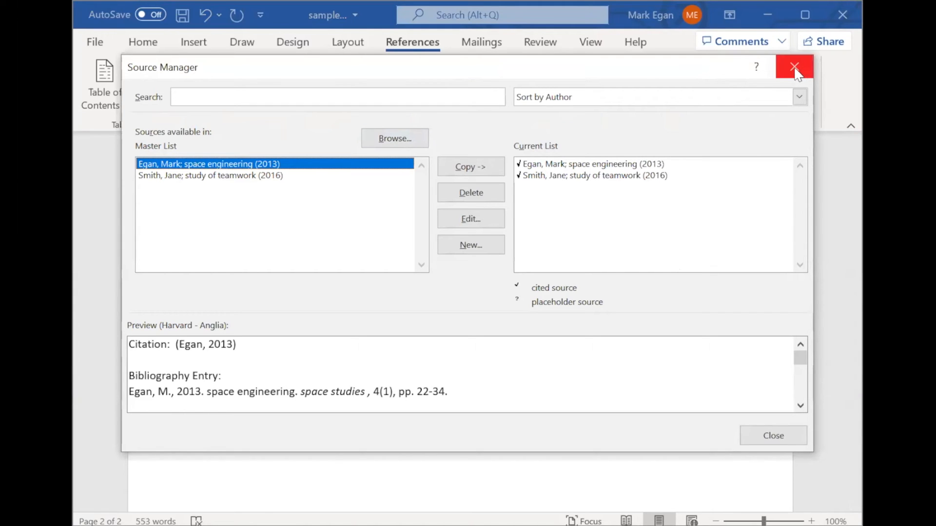
left_click(795, 66)
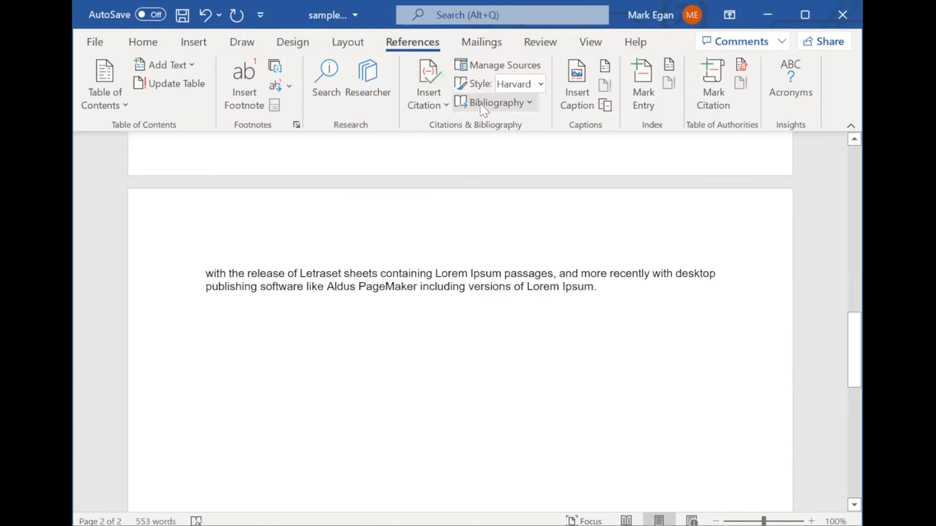
left_click(494, 102)
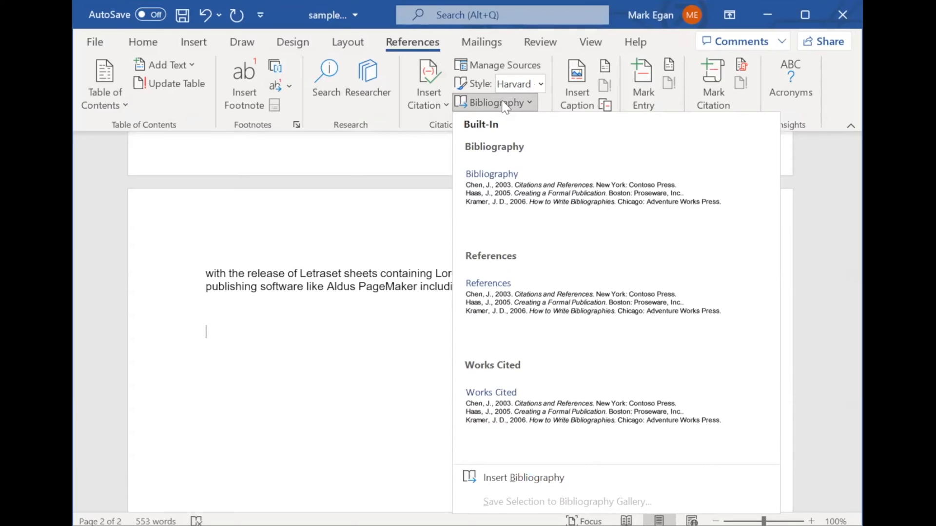
mouse_move(511, 296)
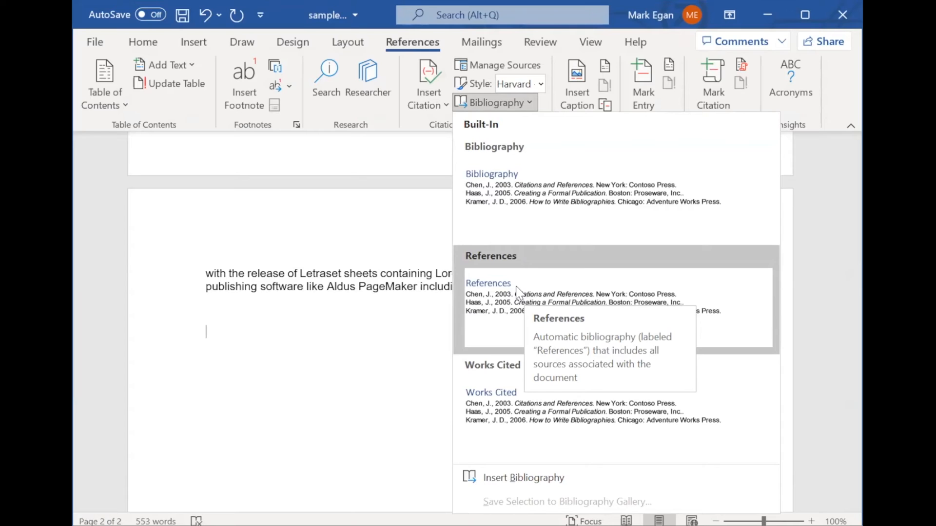
left_click(487, 283)
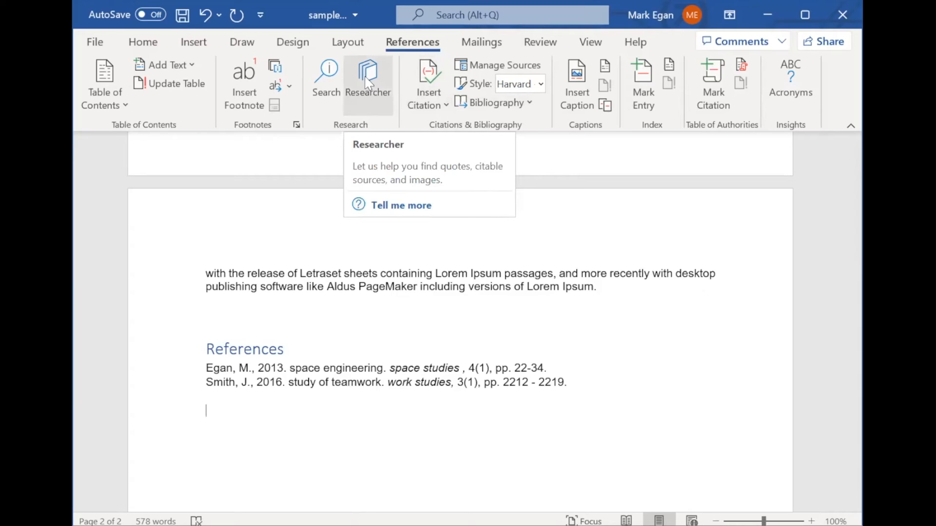
mouse_move(381, 106)
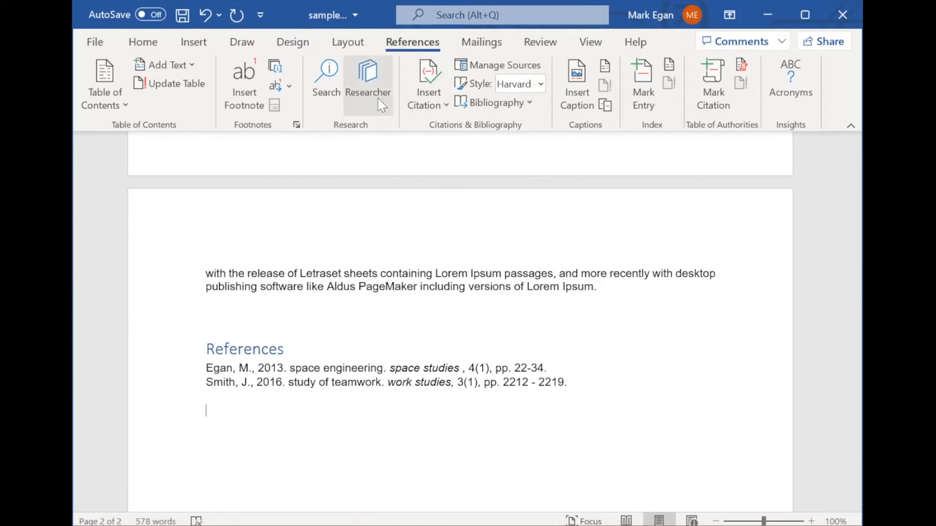
mouse_move(368, 75)
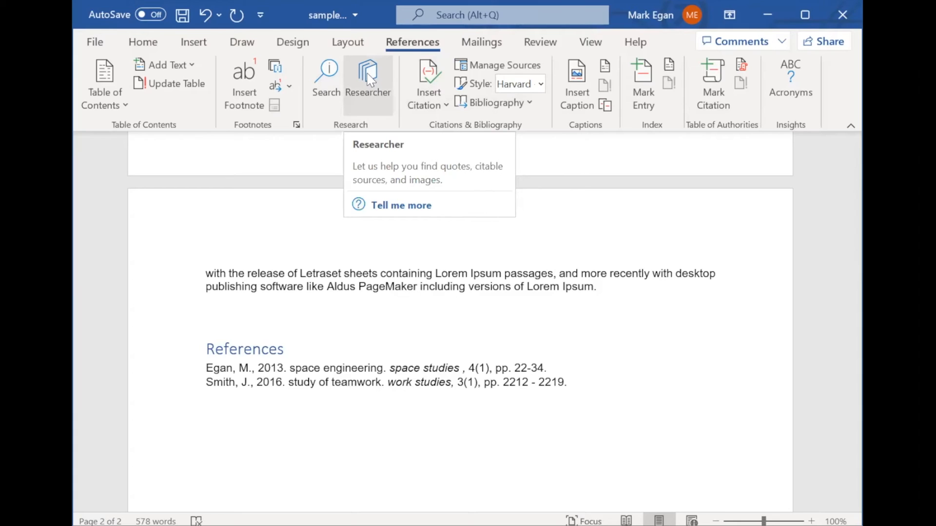
Search Researcher for 'egan hubble trouble' and add the 2009 Hubble journal article as a citation.
left_click(368, 81)
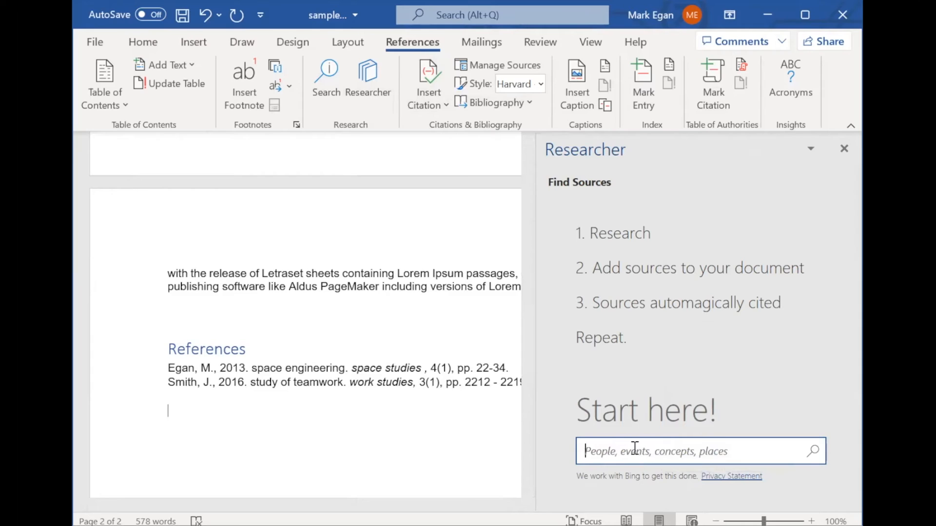
type("egan hubble")
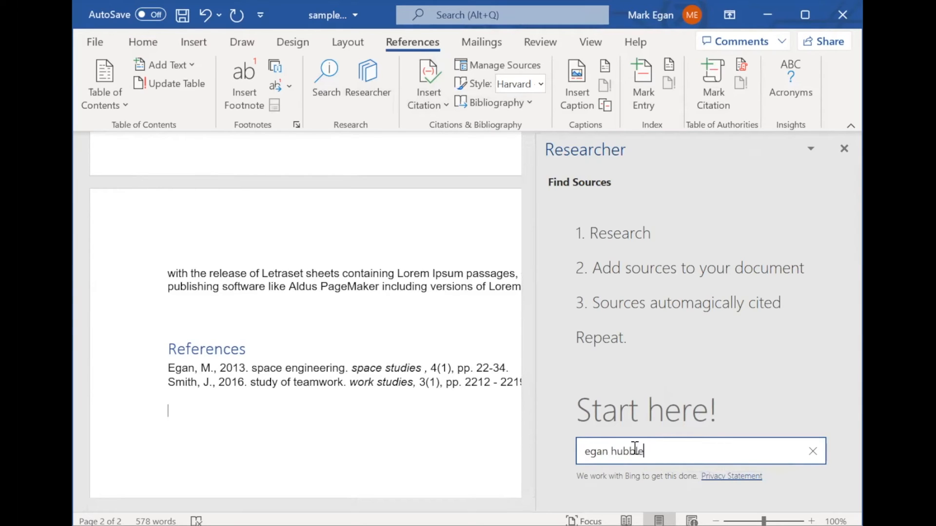
type("trouble")
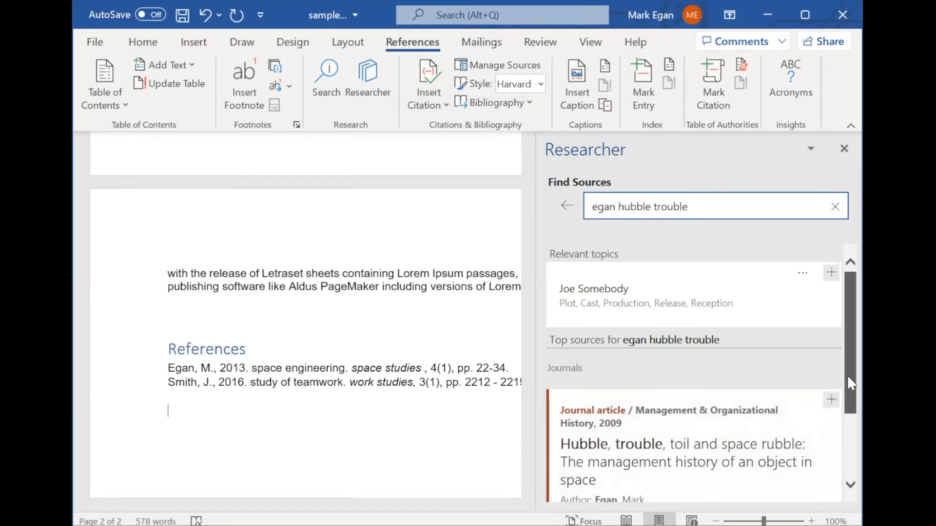
scroll("down", 3)
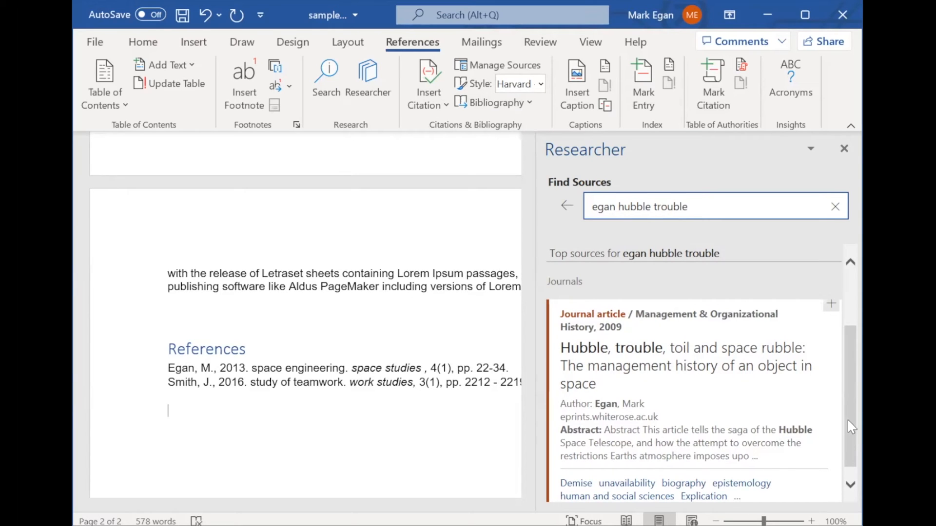
left_click(685, 366)
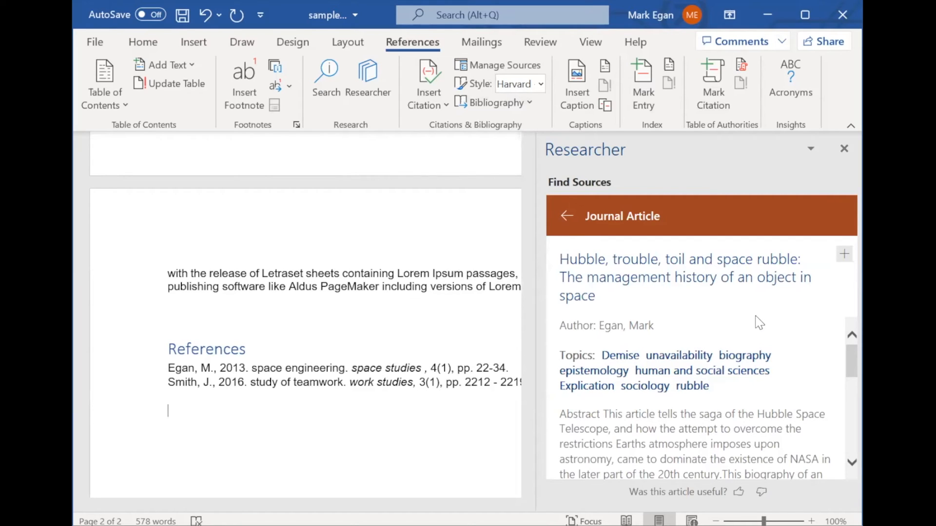
mouse_move(844, 256)
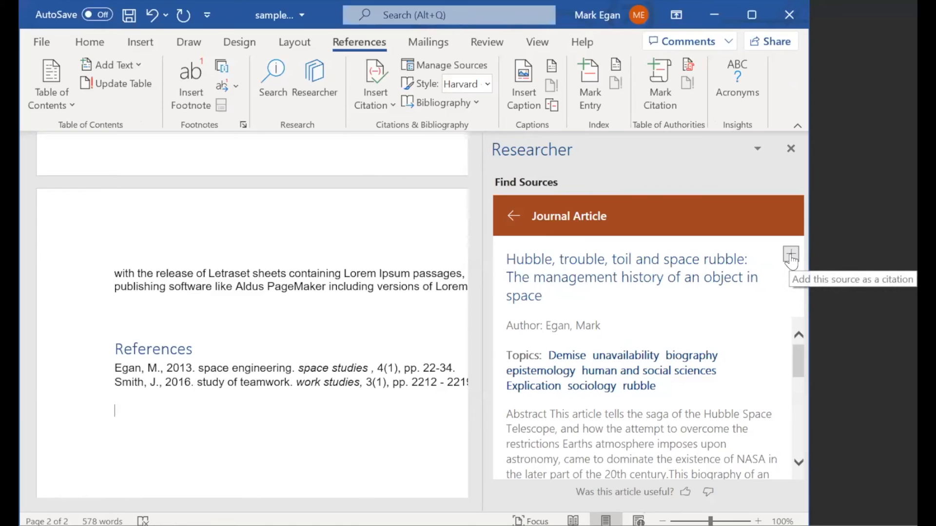
left_click(791, 253)
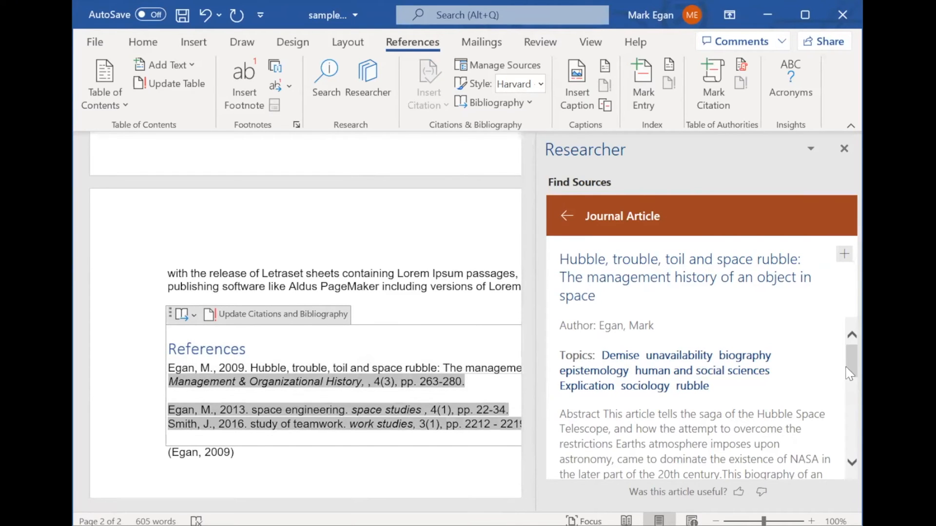
scroll("down", 3)
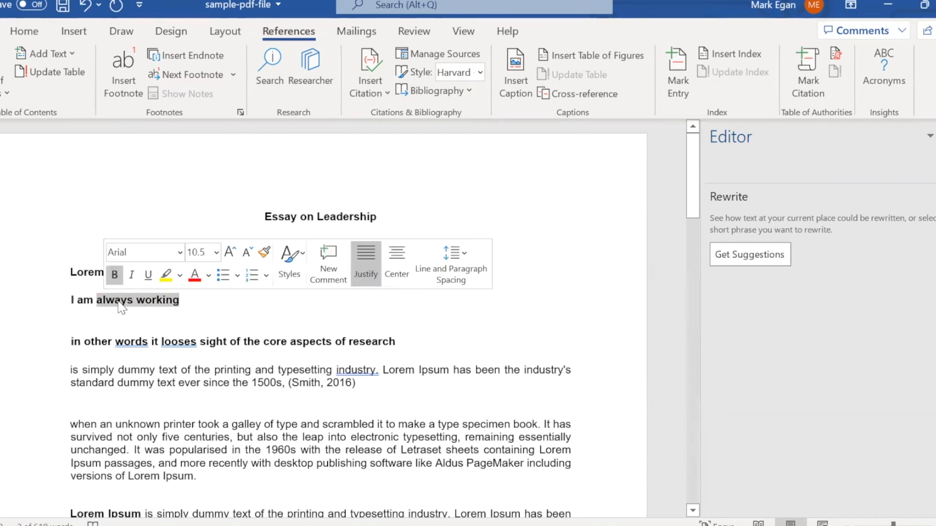
Use Editor's Rewrite Suggestions on 'always working', previewing options and hearing 'constantly working' read aloud.
right_click(137, 300)
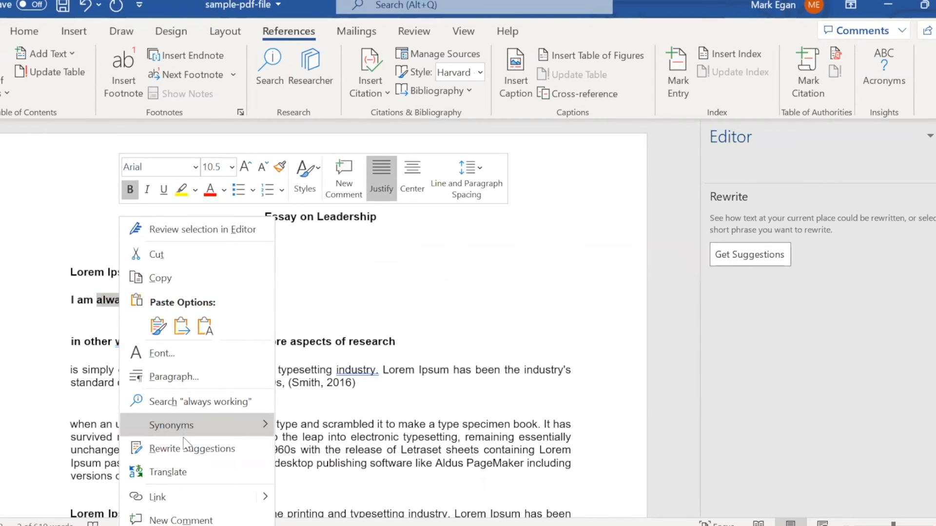
left_click(193, 448)
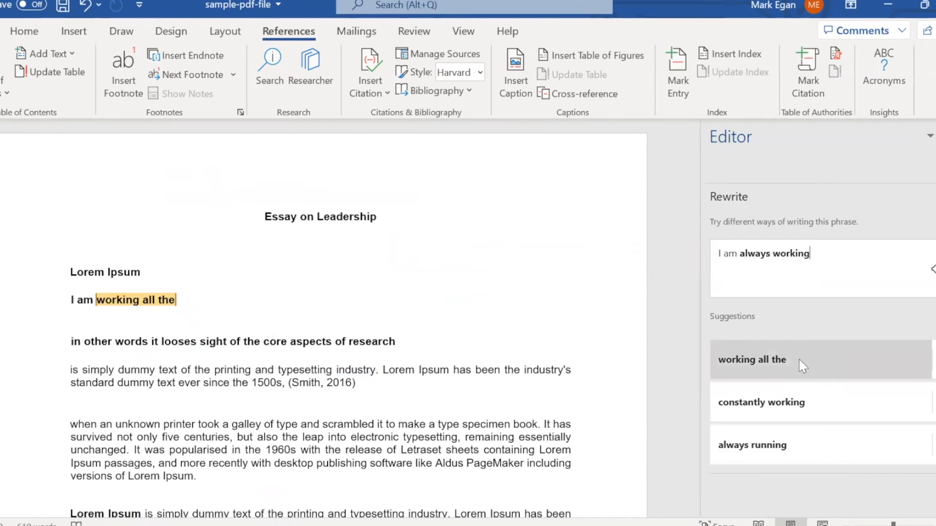
left_click(751, 445)
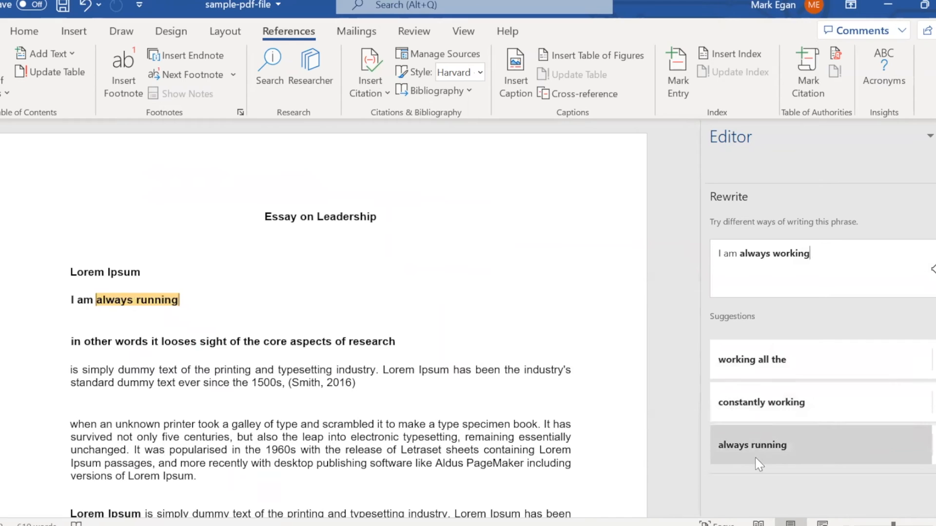
left_click(751, 360)
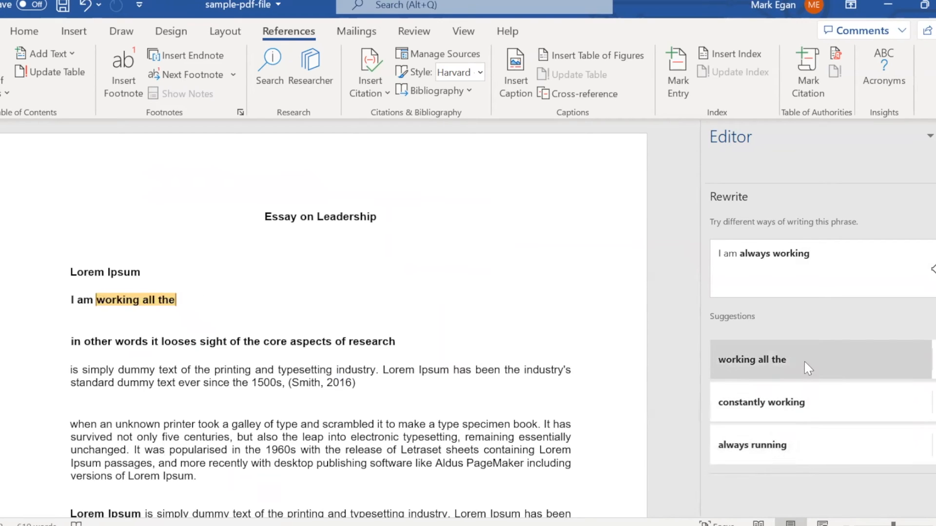
left_click(762, 402)
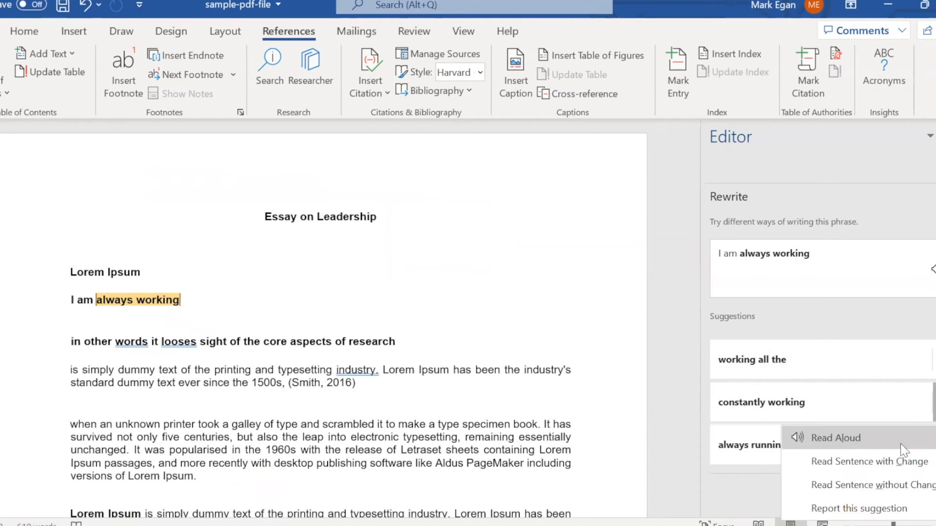
left_click(760, 403)
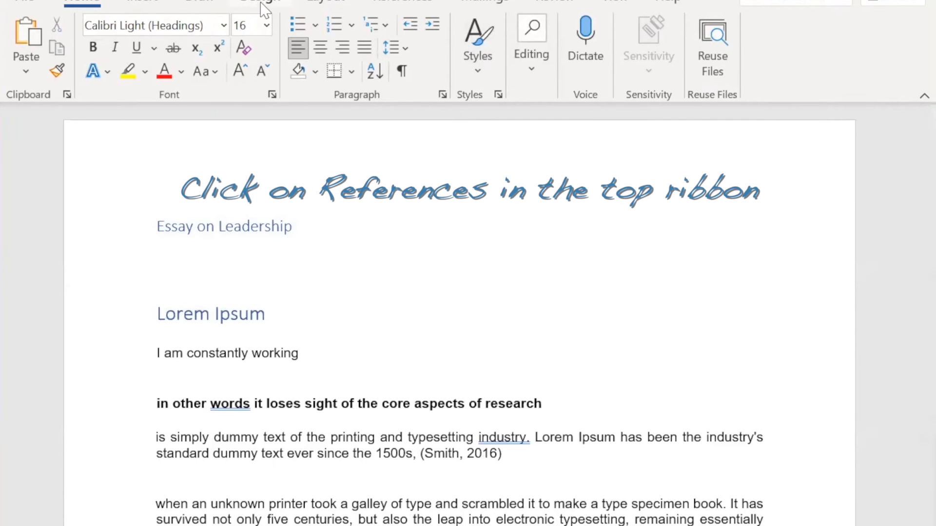
Insert an automatic Contents table from the References ribbon listing the essay's headings.
left_click(402, 1)
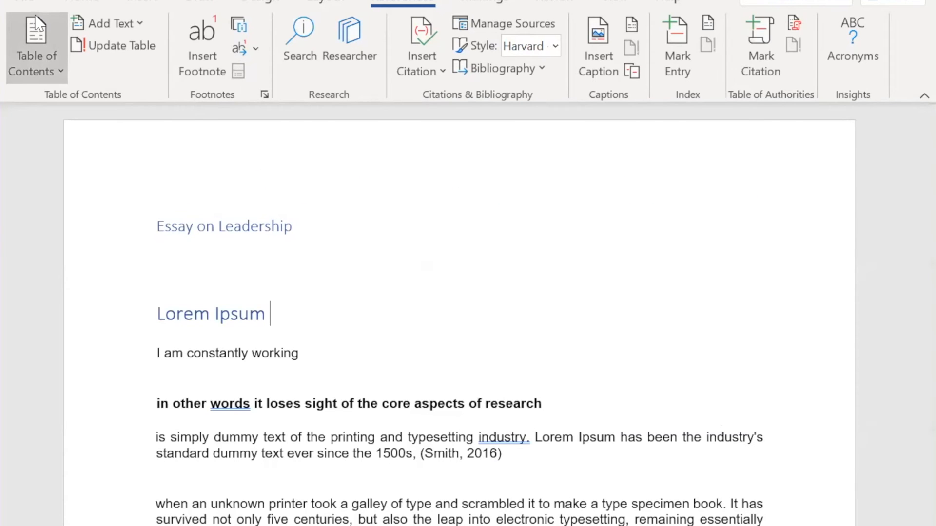
scroll("down", 3)
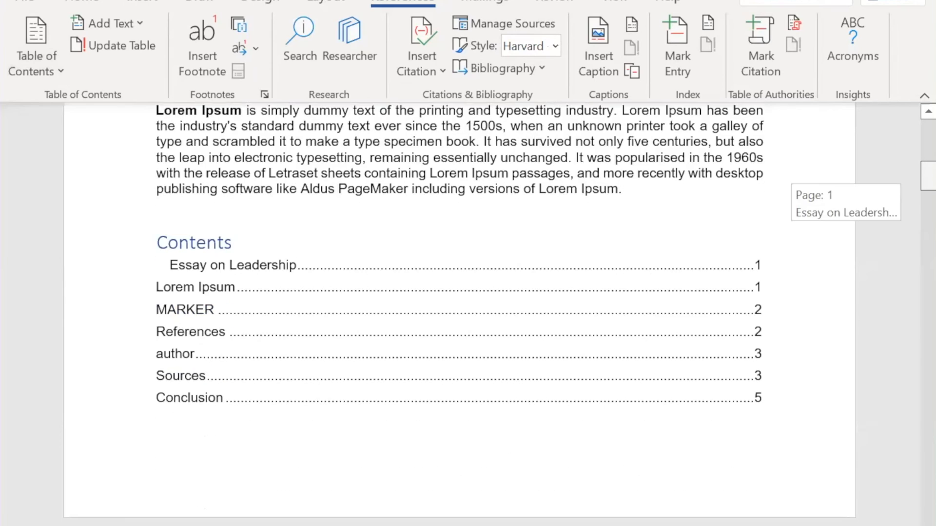
left_click(591, 41)
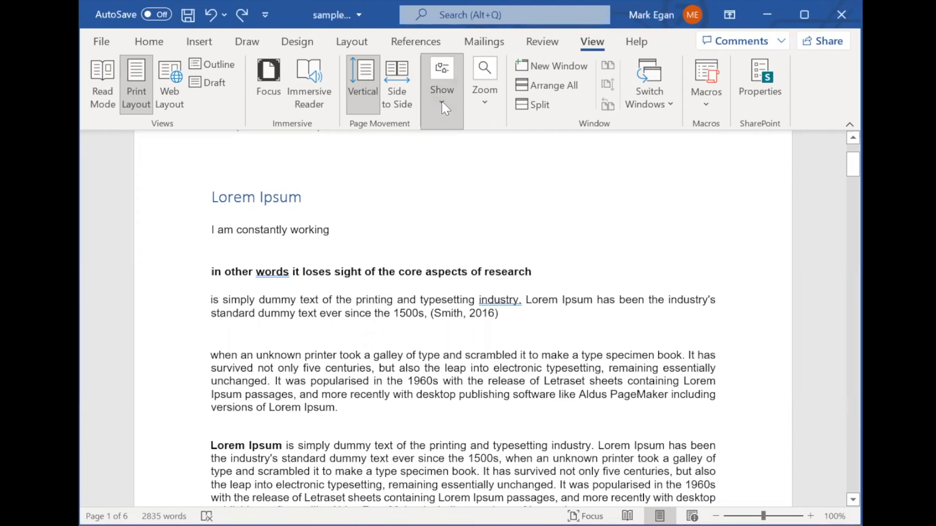
Show the Navigation pane and jump between the author, MARKER and Lorem Ipsum headings.
left_click(442, 70)
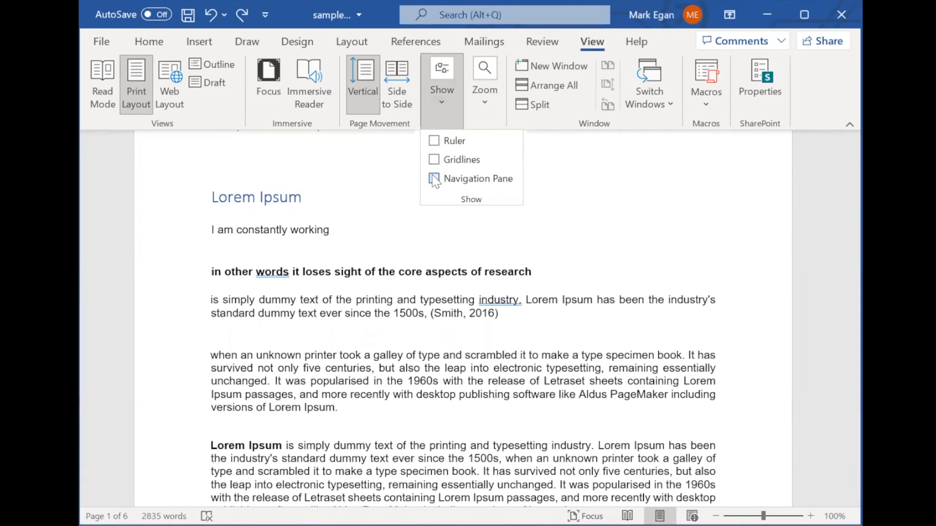
left_click(433, 178)
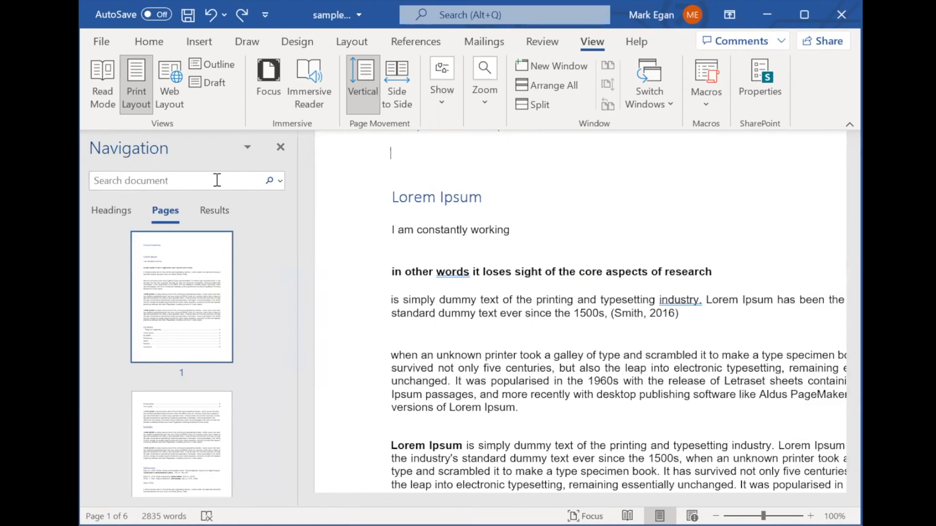
mouse_move(242, 224)
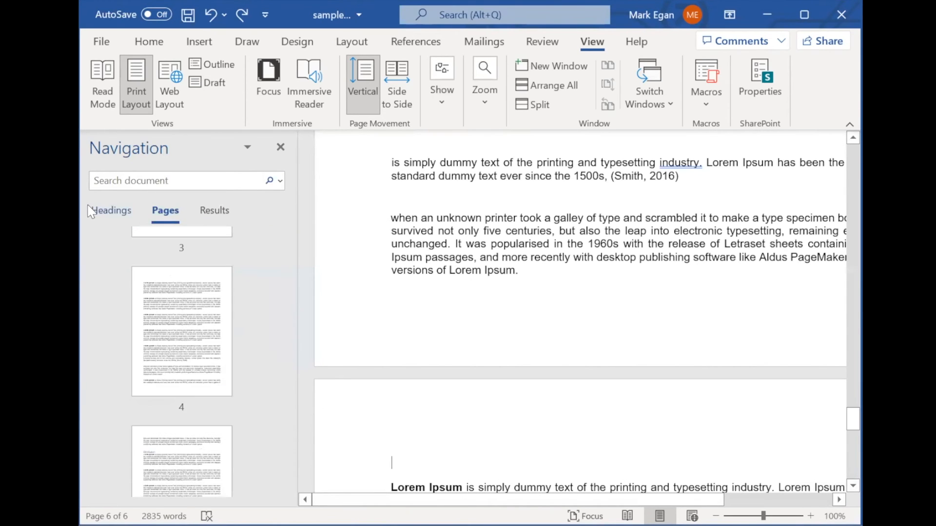
left_click(111, 210)
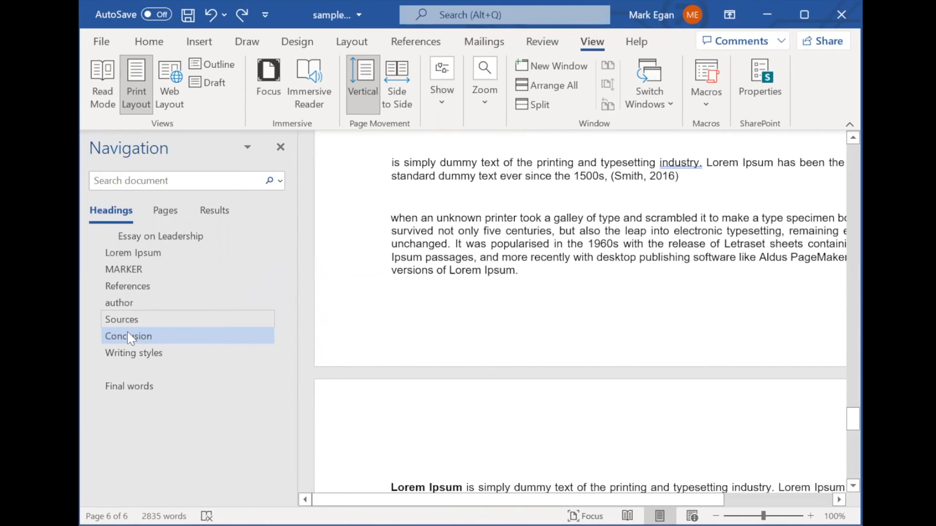
left_click(119, 302)
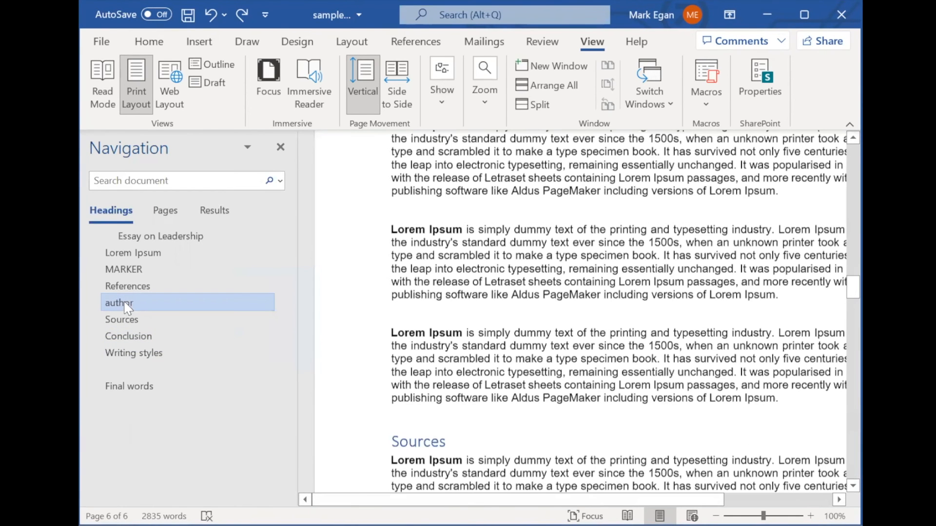
left_click(123, 269)
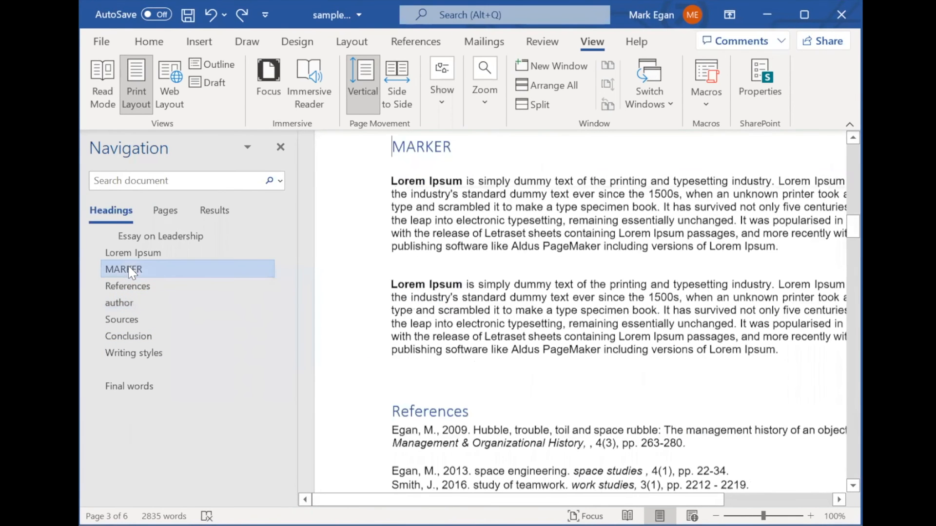
left_click(134, 252)
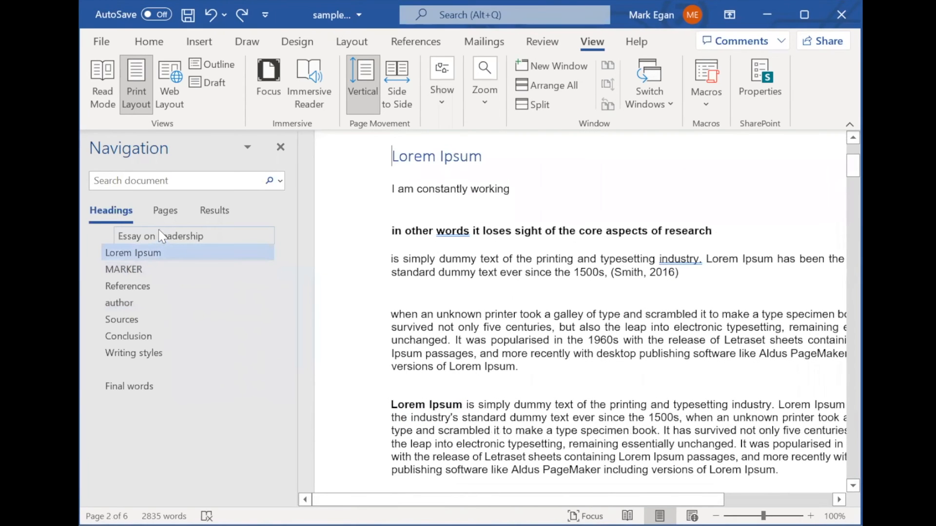
Search the document for 'simply', jump to match 15 of 30, and bring up Advanced Find.
left_click(213, 211)
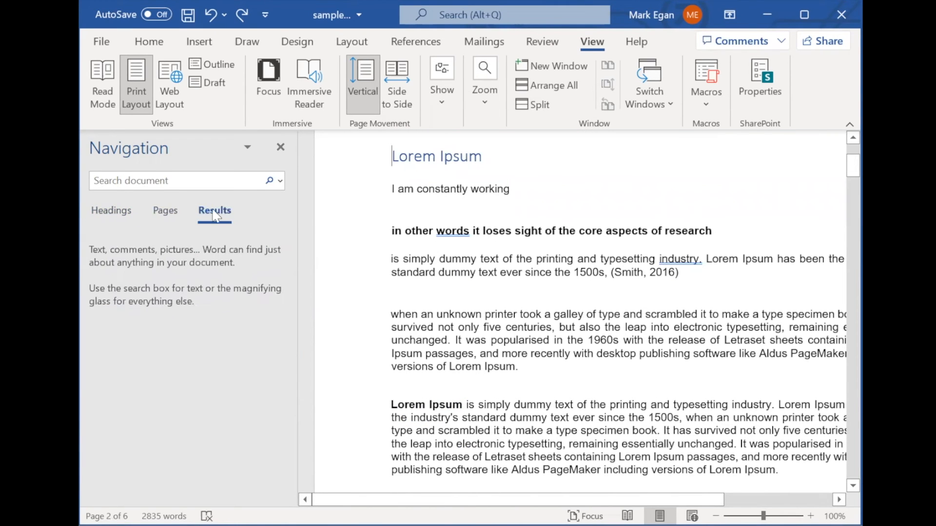
left_click(179, 181)
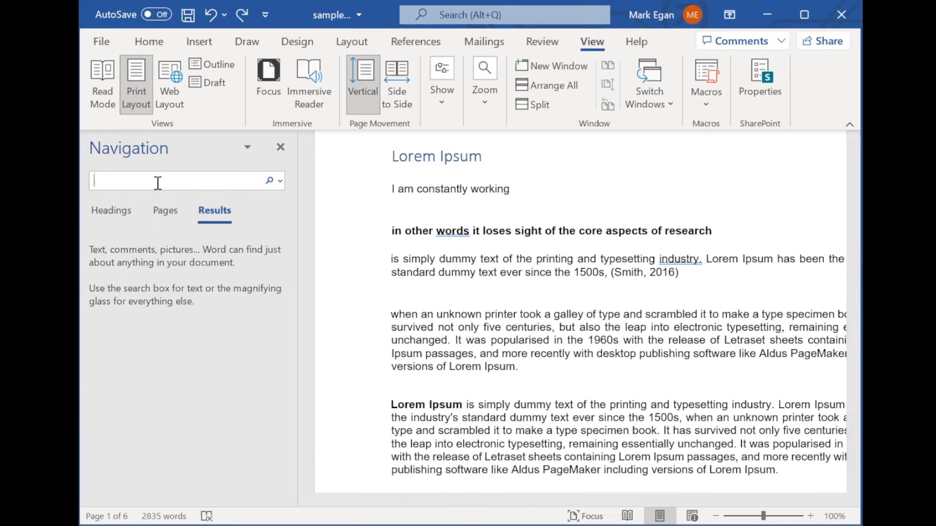
type("simply")
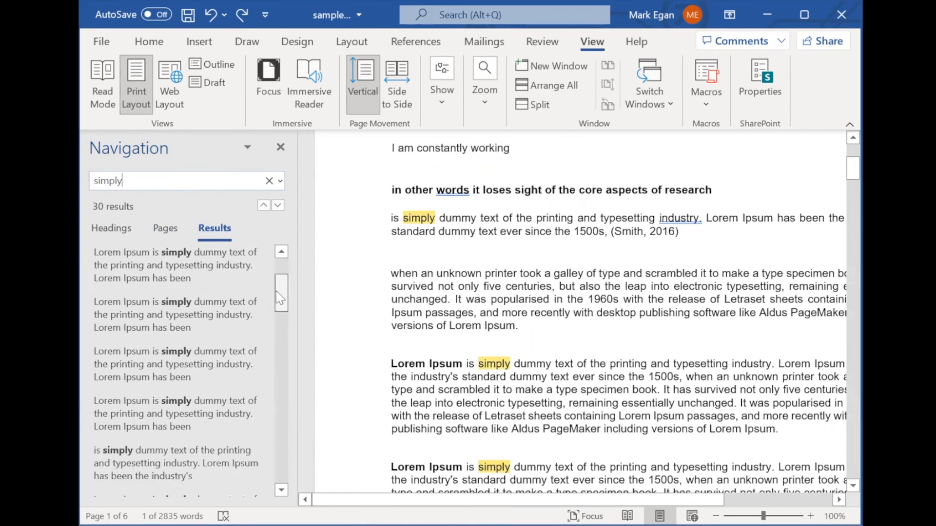
left_click(181, 355)
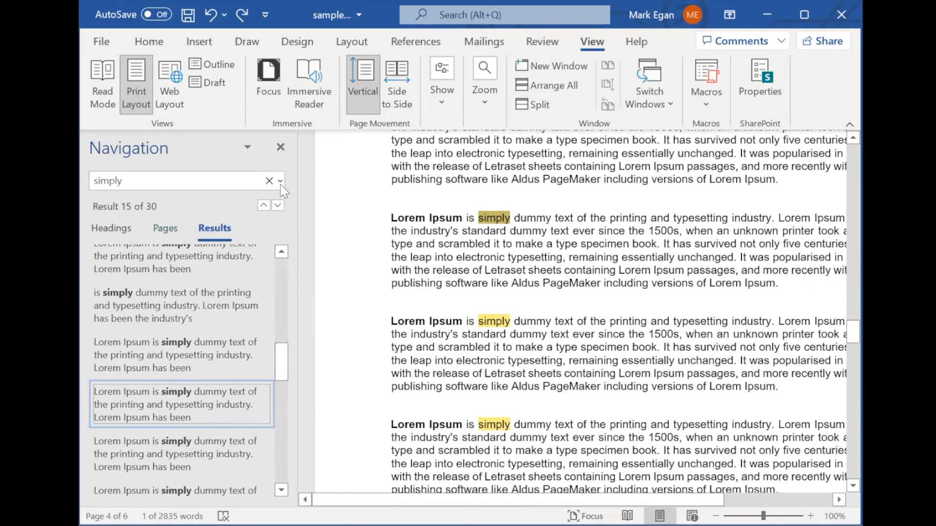
left_click(280, 181)
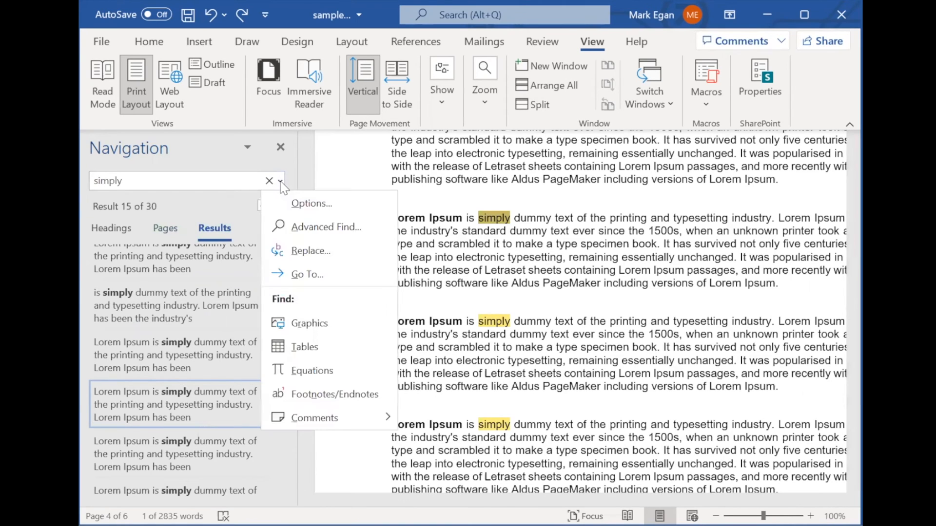
mouse_move(304, 214)
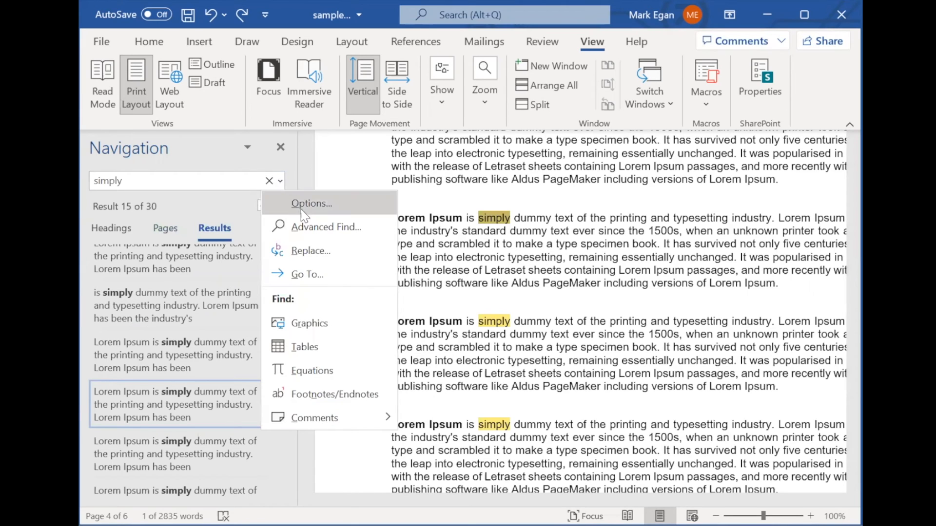
mouse_move(307, 310)
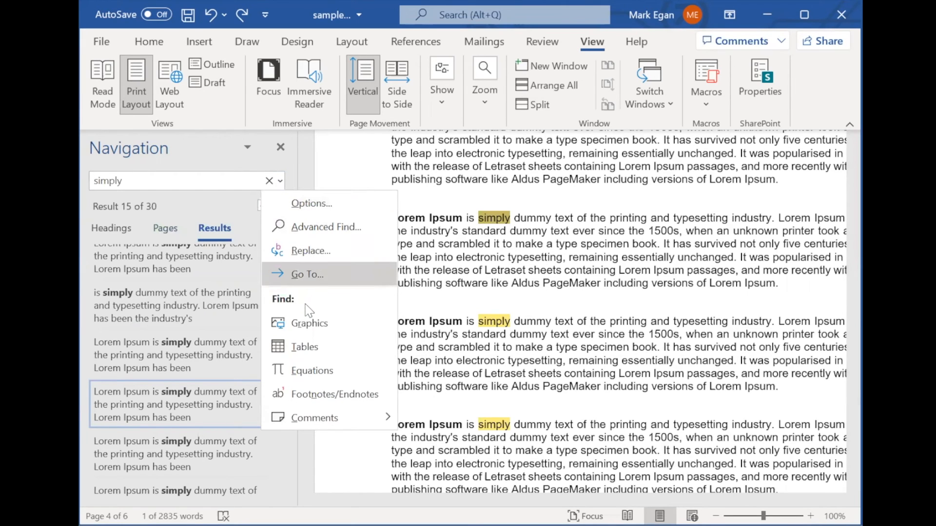
mouse_move(309, 323)
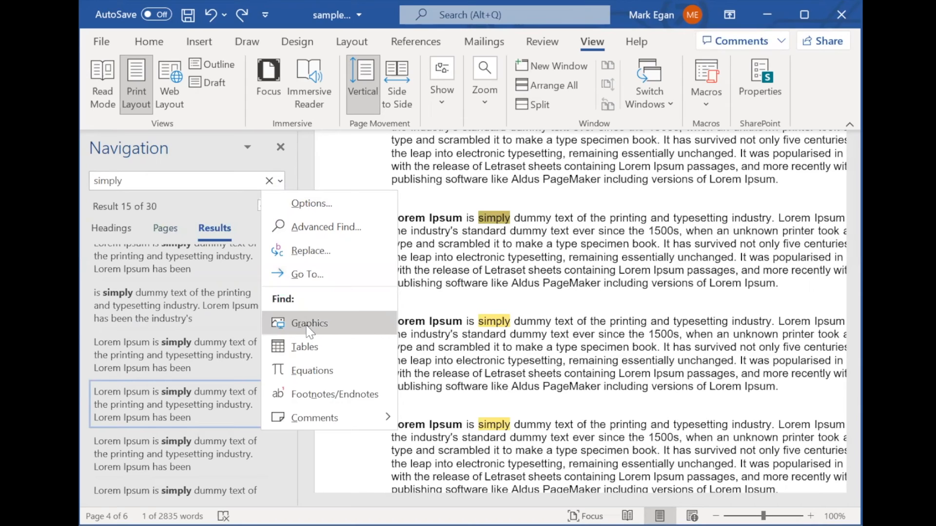
mouse_move(315, 379)
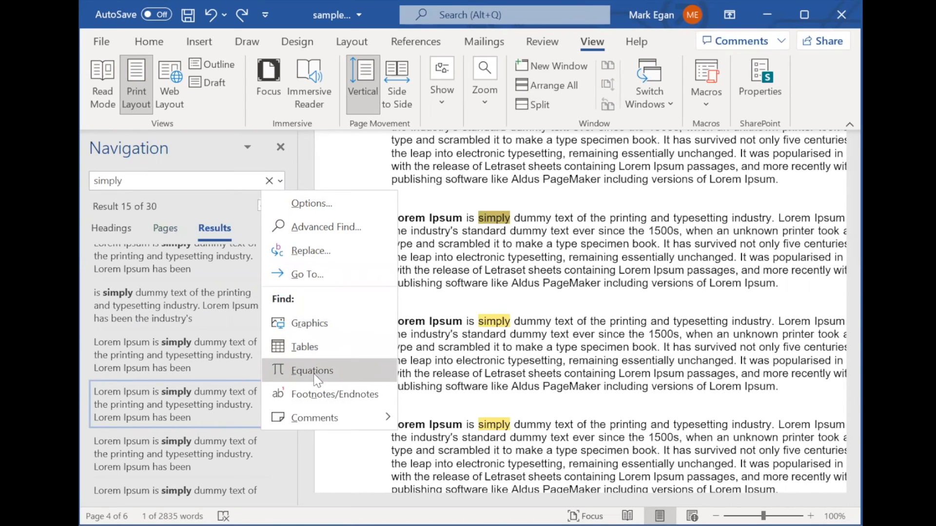
mouse_move(314, 417)
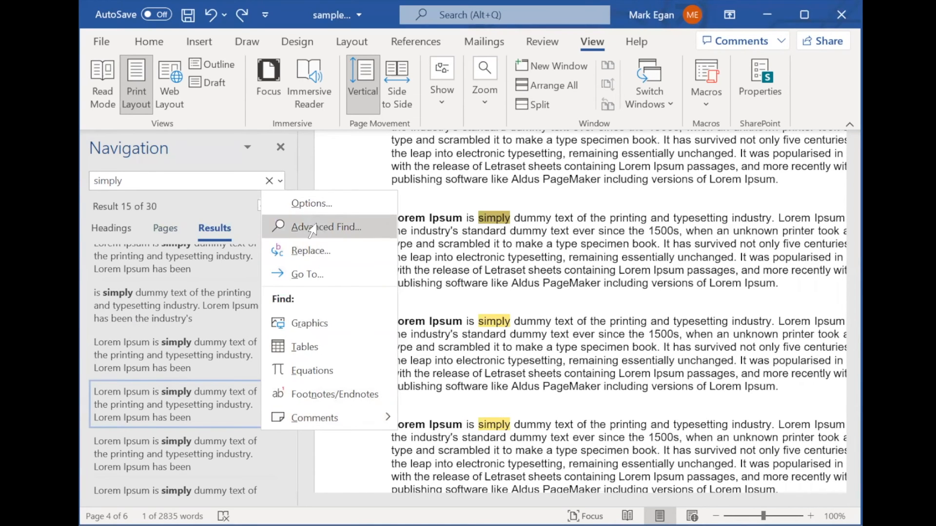
left_click(326, 227)
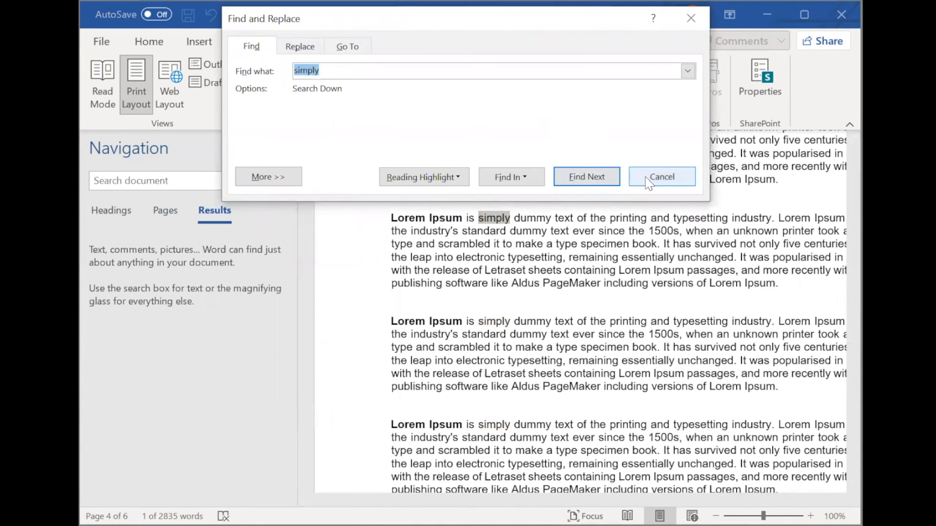
Cancel the Find and Replace dialog and reopen the Navigation search options list.
left_click(661, 177)
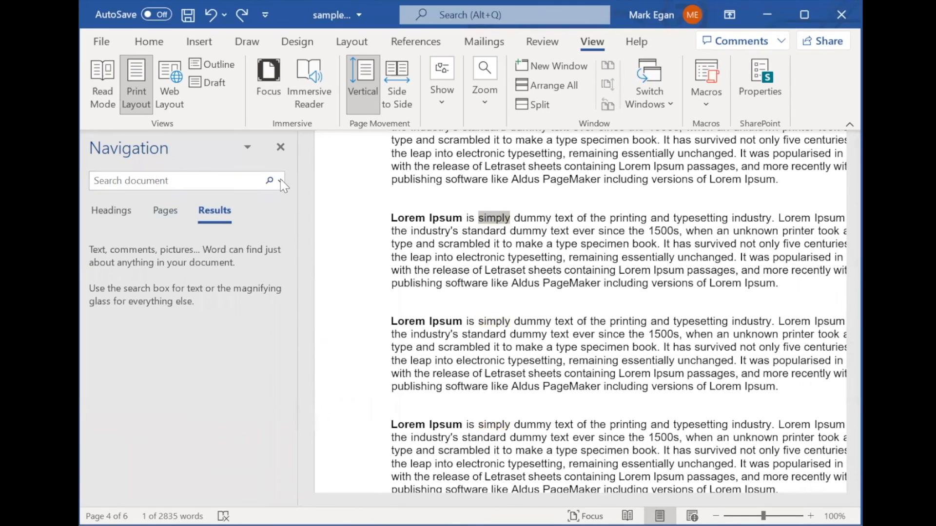
left_click(270, 180)
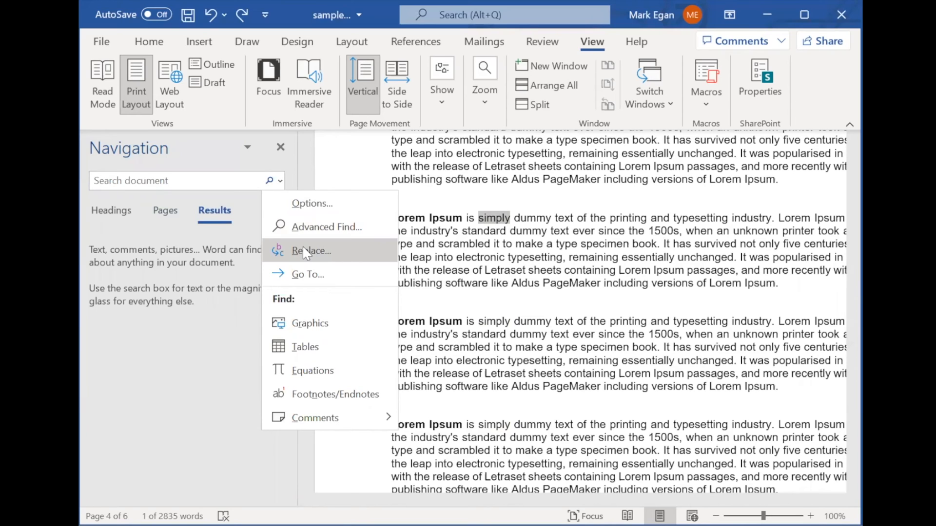
mouse_move(321, 228)
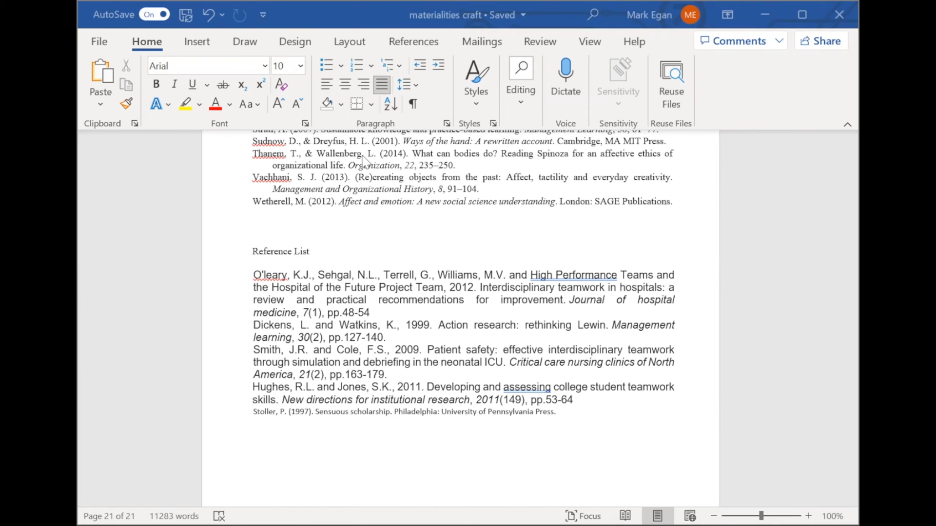
mouse_move(455, 117)
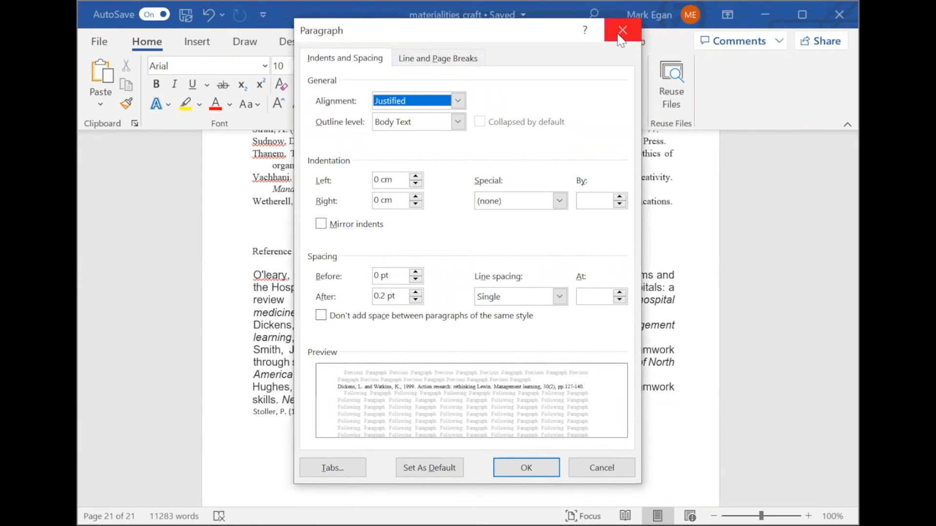
Give the selected references a hanging indent and double line spacing in Paragraph settings.
left_click(623, 30)
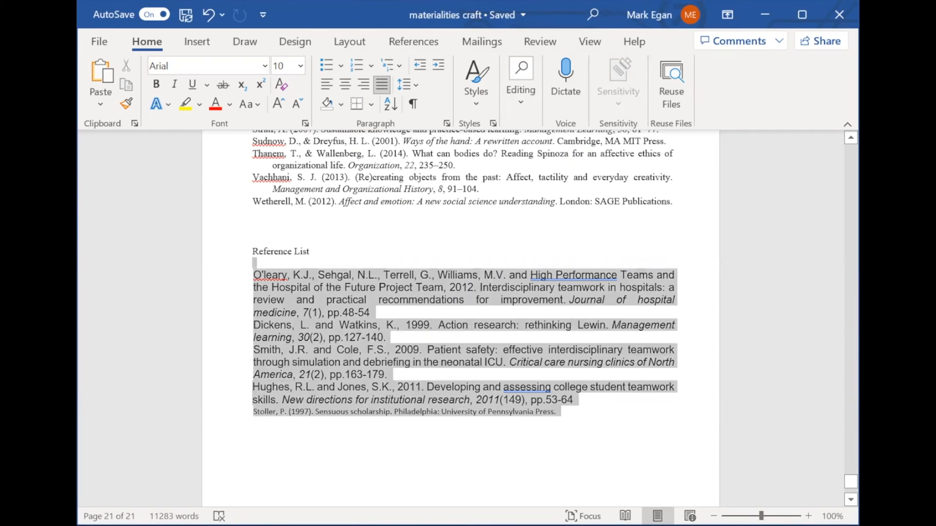
left_click(445, 124)
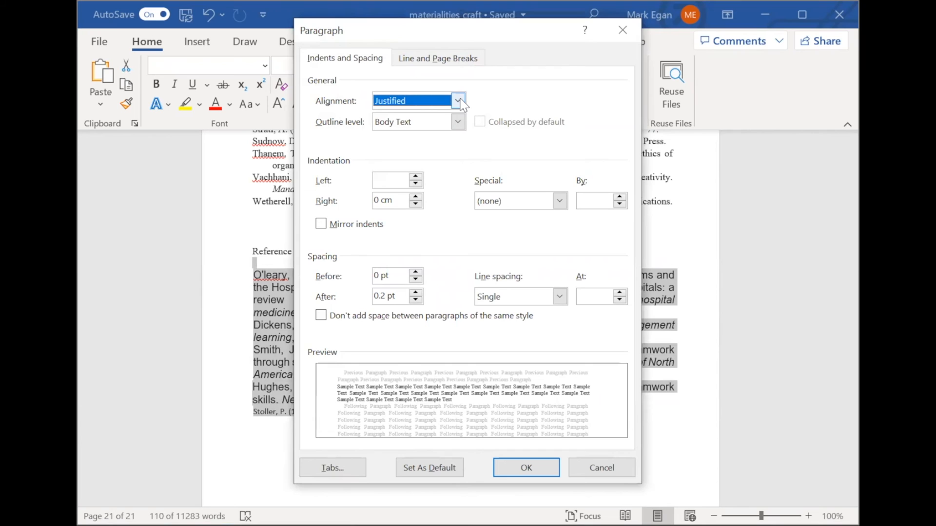
left_click(458, 101)
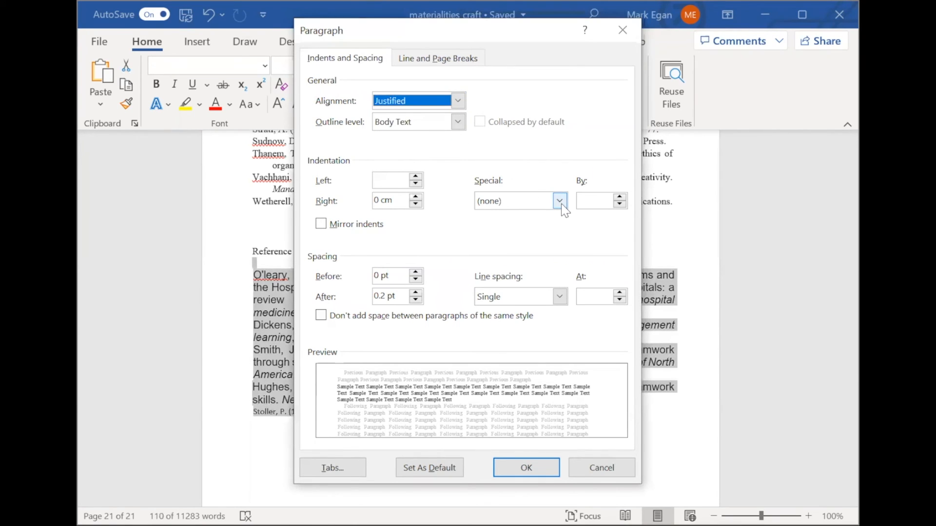
left_click(560, 200)
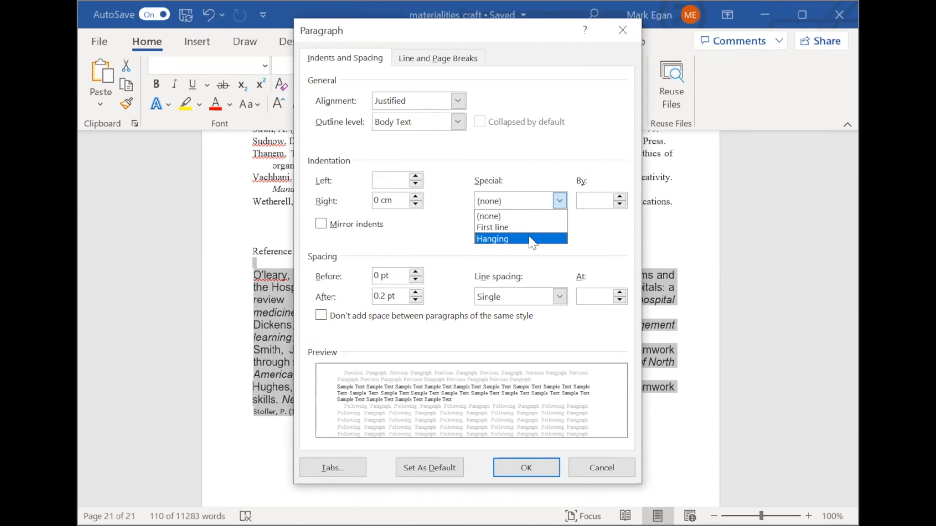
left_click(493, 239)
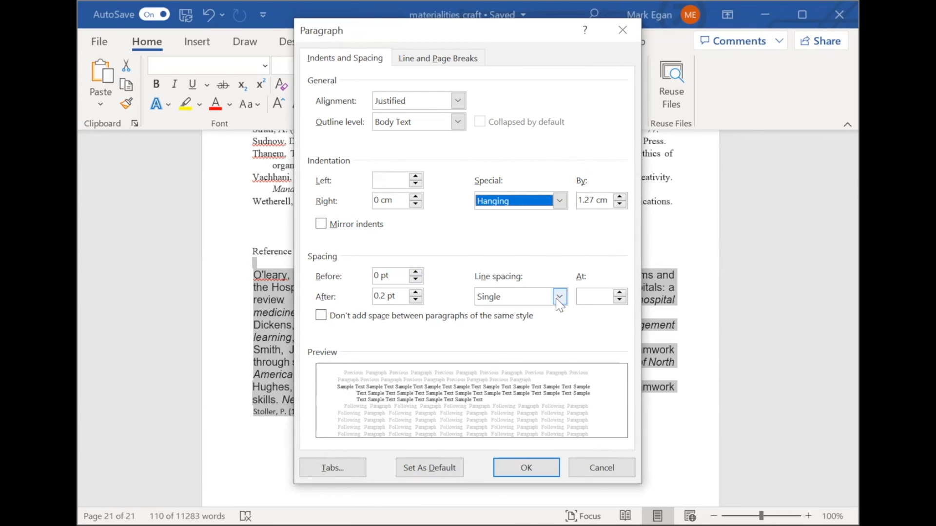
left_click(489, 296)
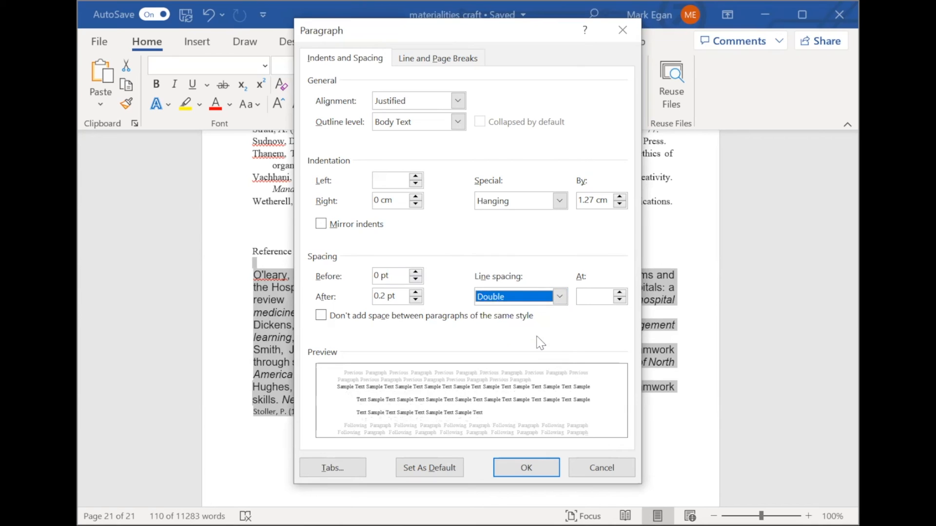
mouse_move(464, 402)
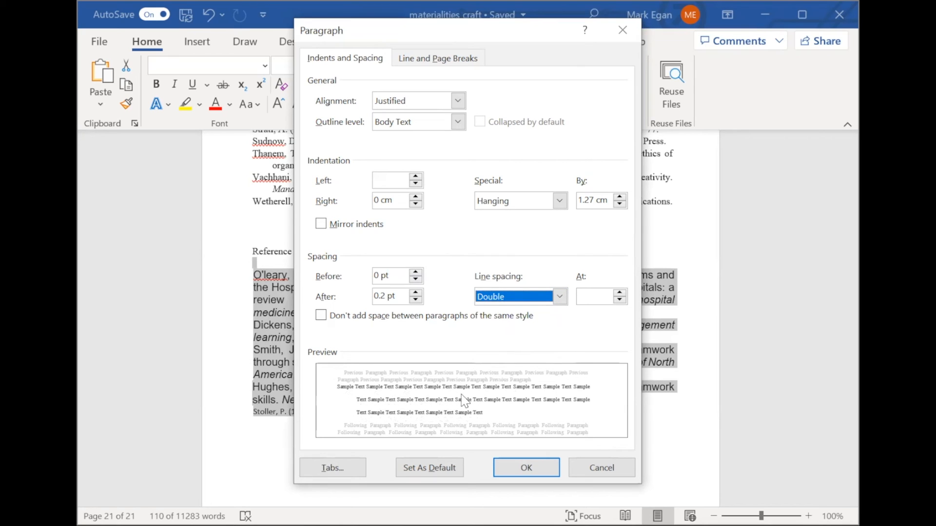
mouse_move(514, 388)
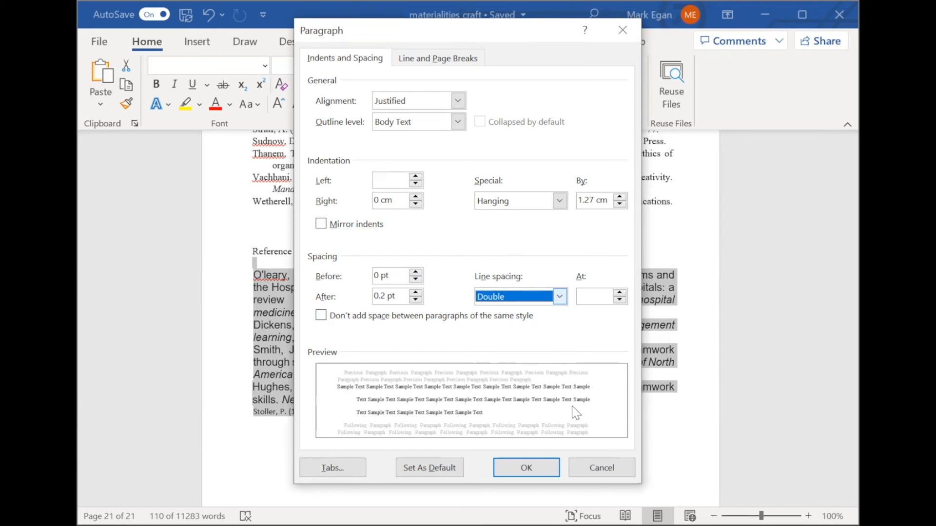
left_click(525, 466)
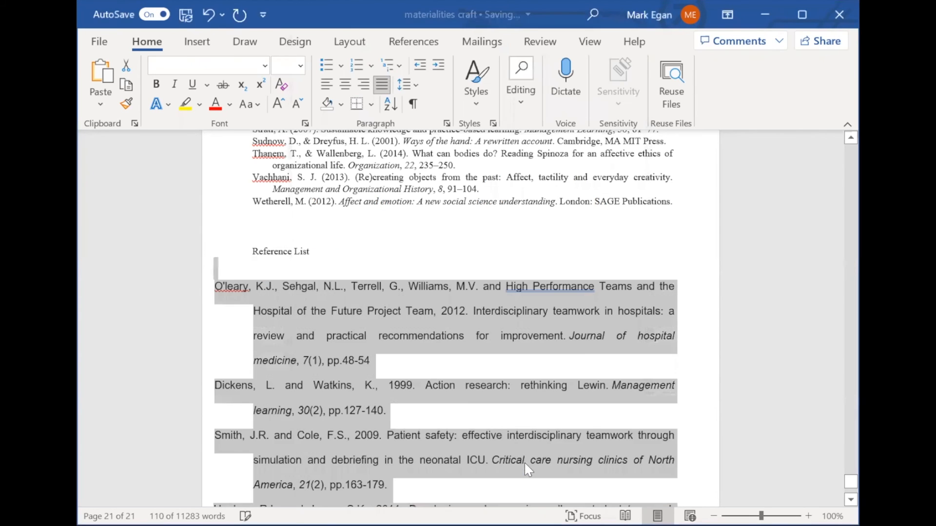
Sort the reference entries by paragraph text ascending so they run Dickens to Stoller.
left_click(501, 335)
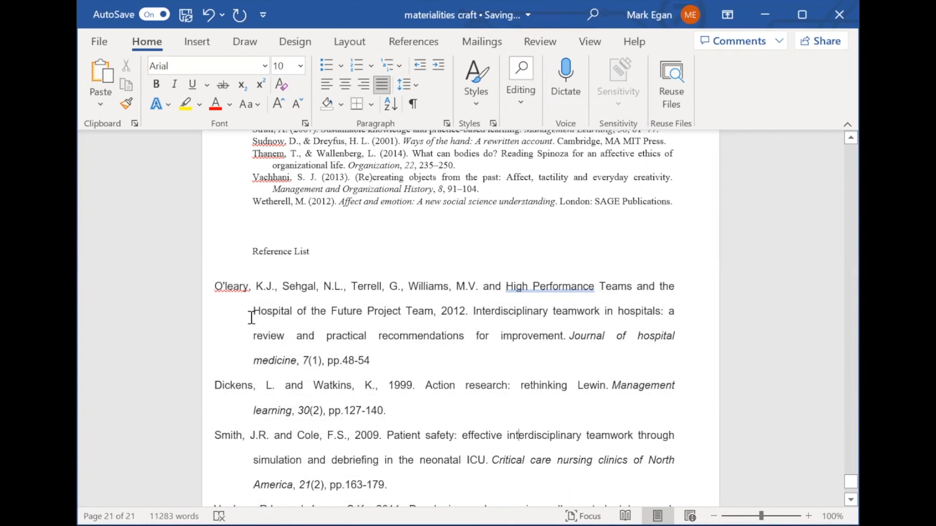
mouse_move(263, 447)
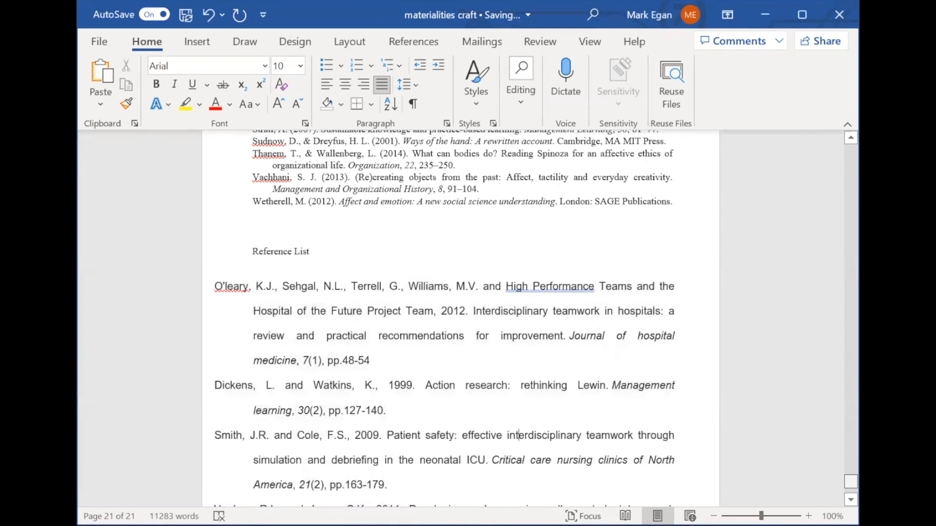
scroll("down", 3)
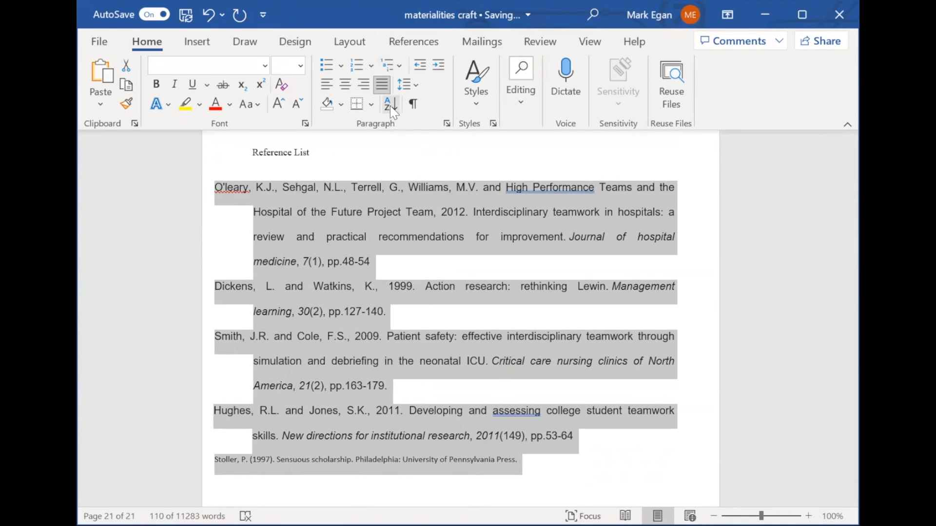
left_click(388, 104)
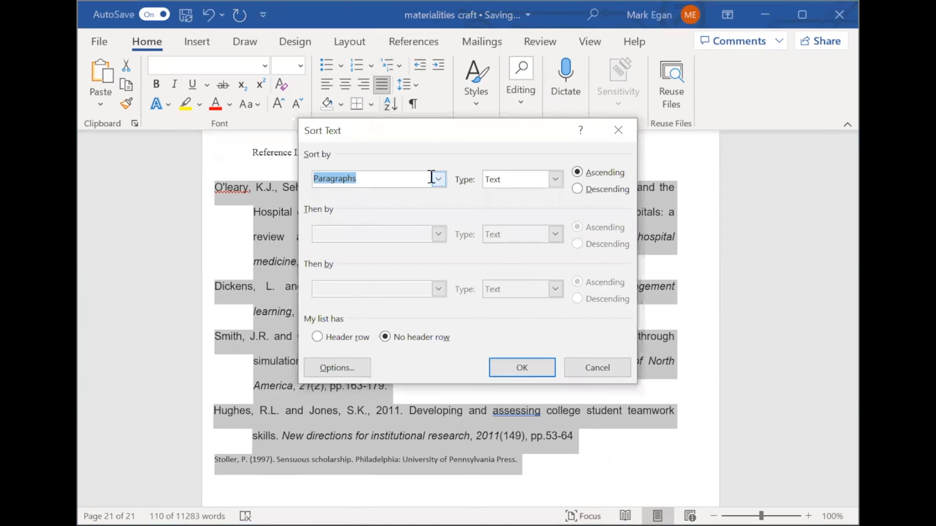
left_click(439, 180)
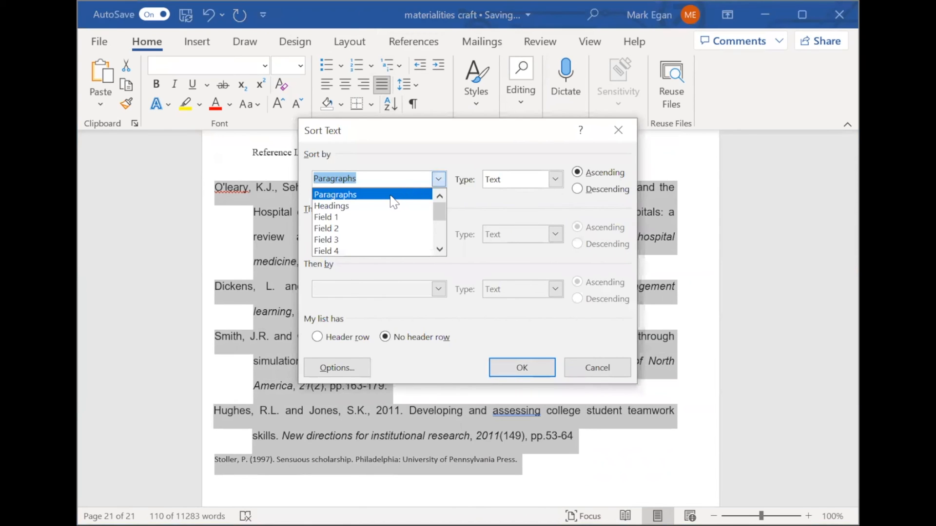
left_click(334, 194)
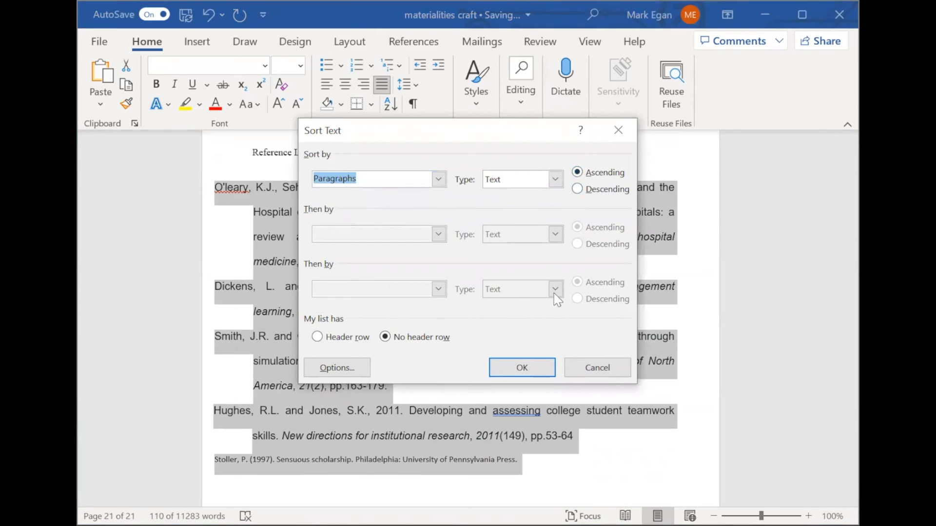
left_click(521, 368)
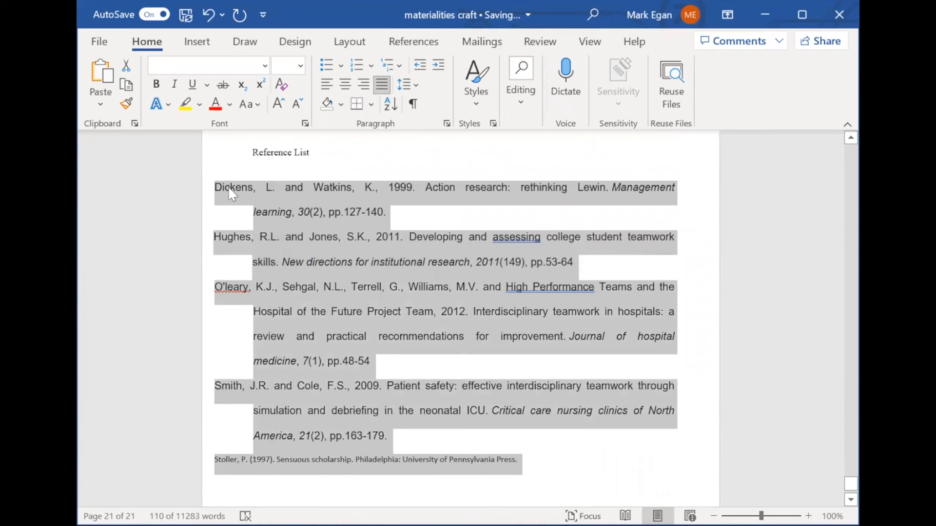
mouse_move(235, 393)
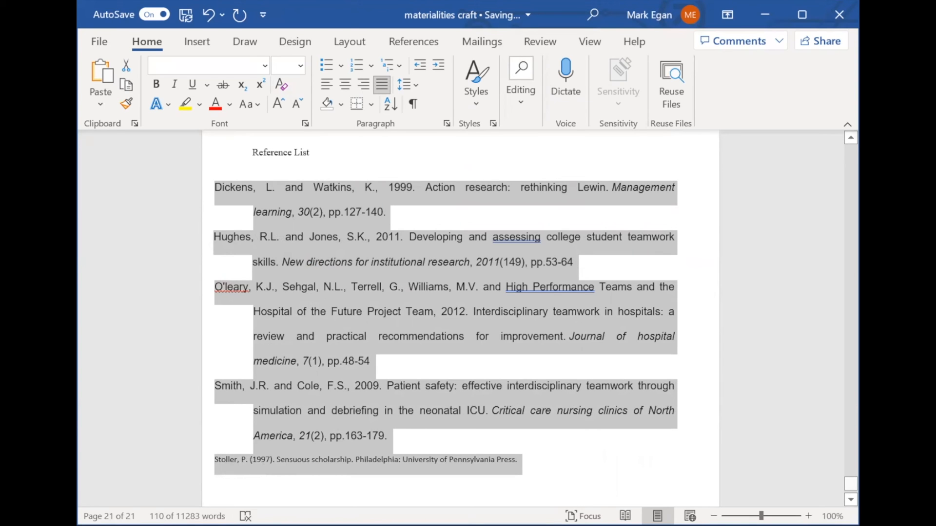
Select the whole Stoller reference and set its font size to 10.
scroll("down", 3)
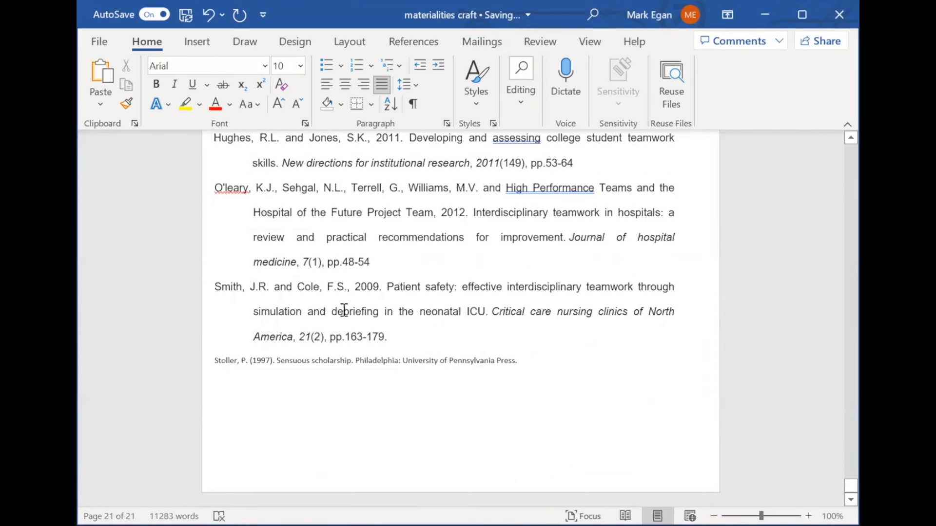
left_click(516, 359)
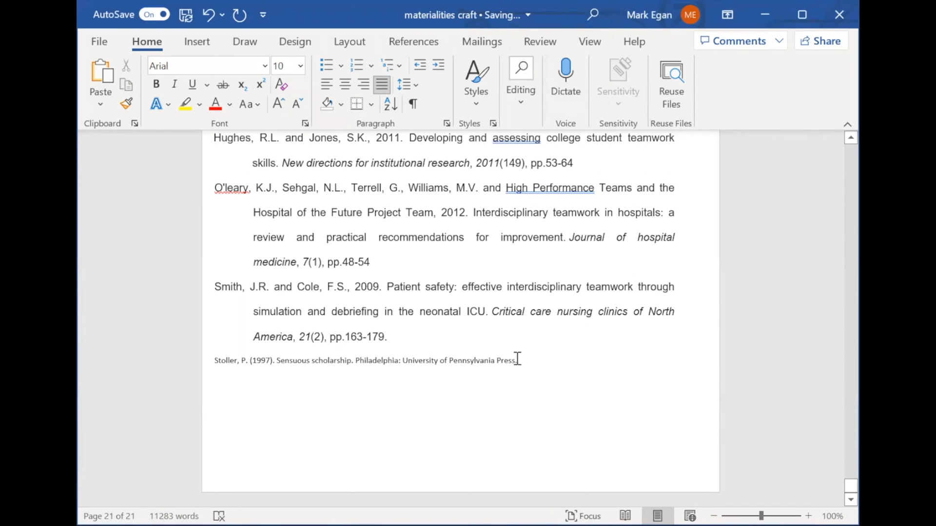
triple_click(367, 361)
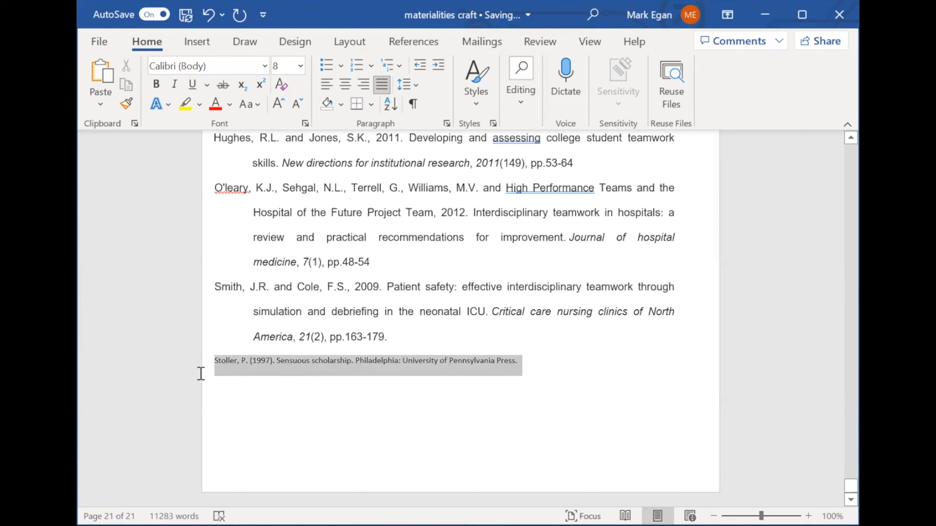
left_click(265, 66)
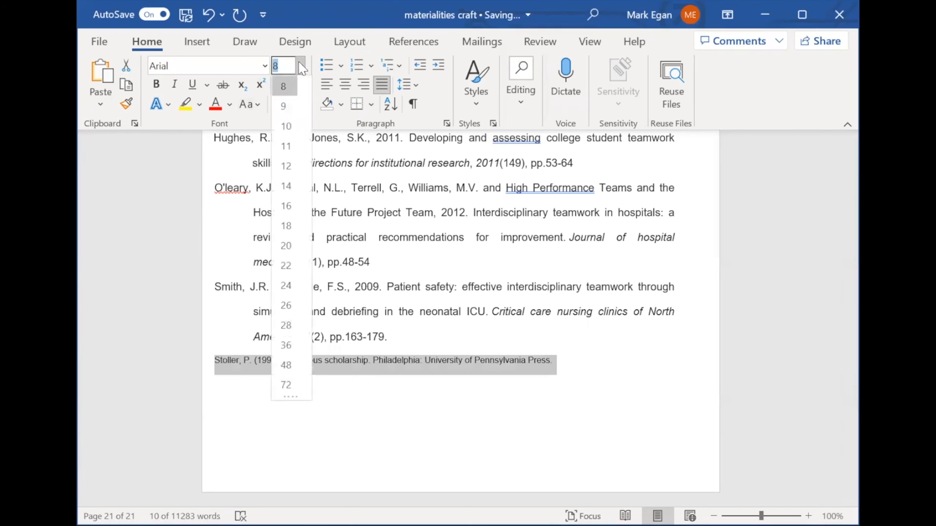
left_click(286, 126)
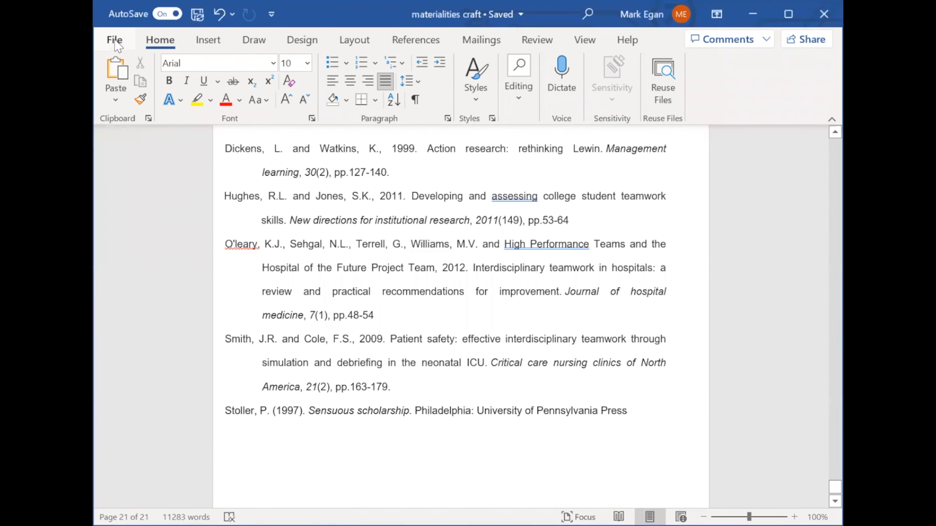
Reach the AutoCorrect replacement list through File > Options > Proofing.
left_click(114, 39)
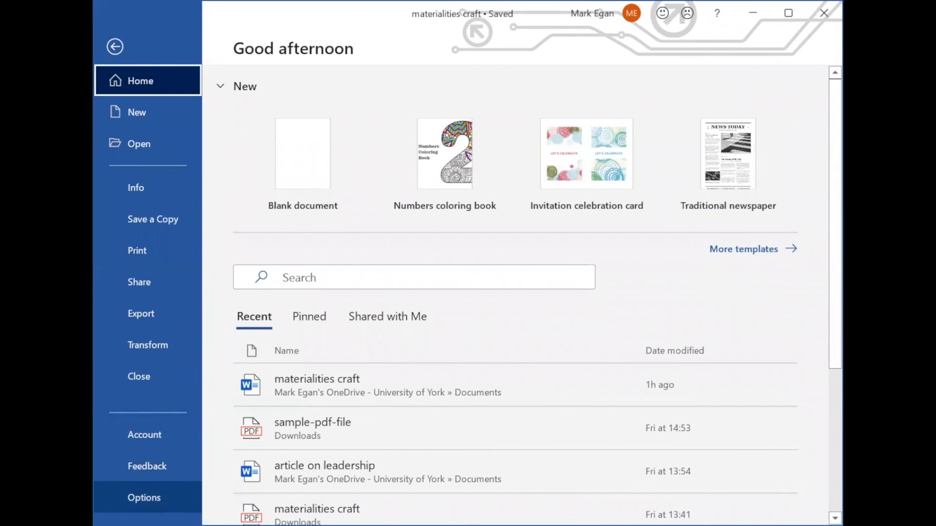
left_click(145, 497)
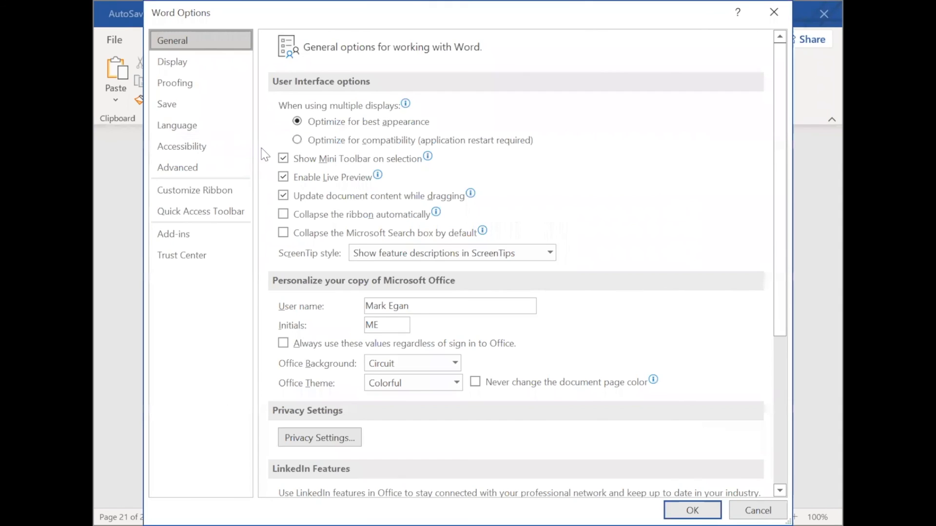
left_click(174, 82)
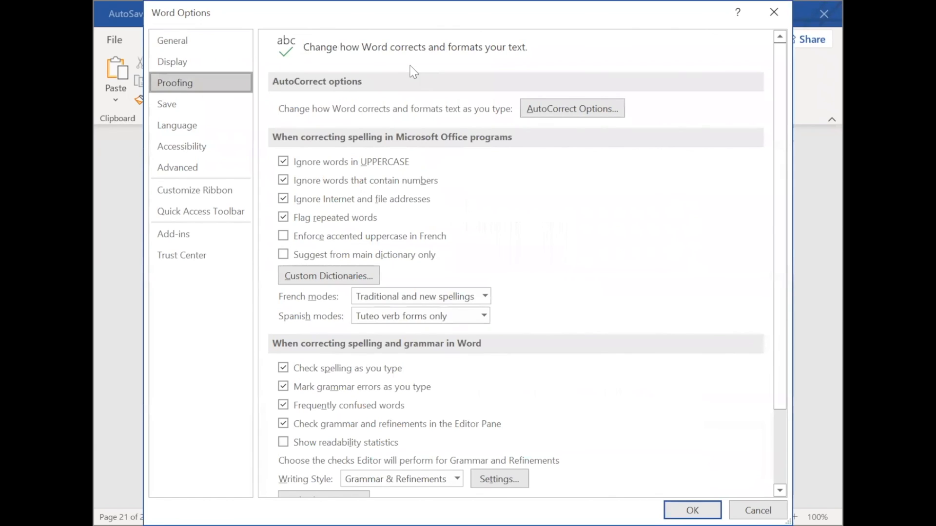
left_click(572, 109)
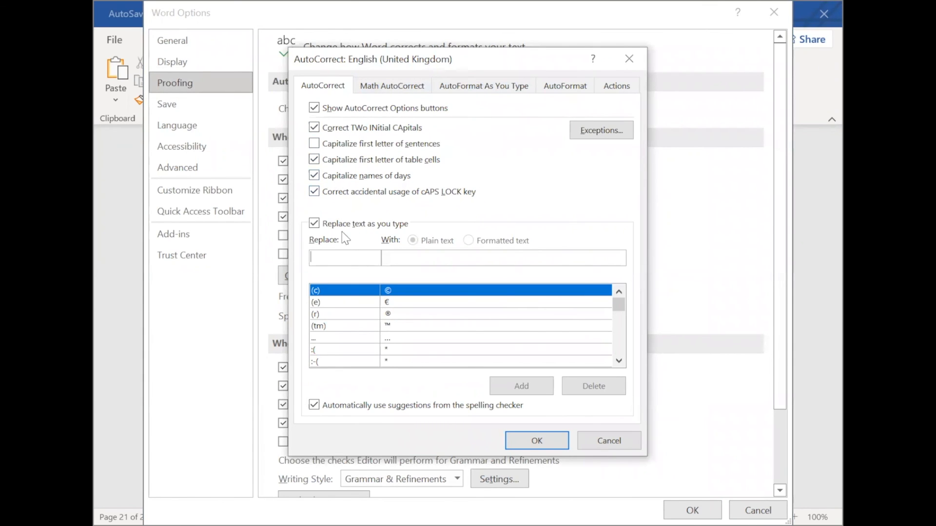
type("b")
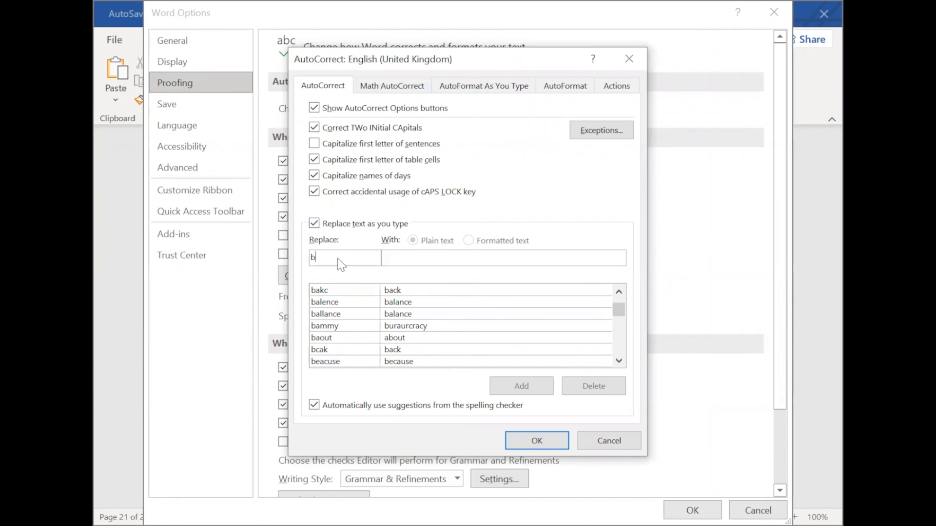
type("ou")
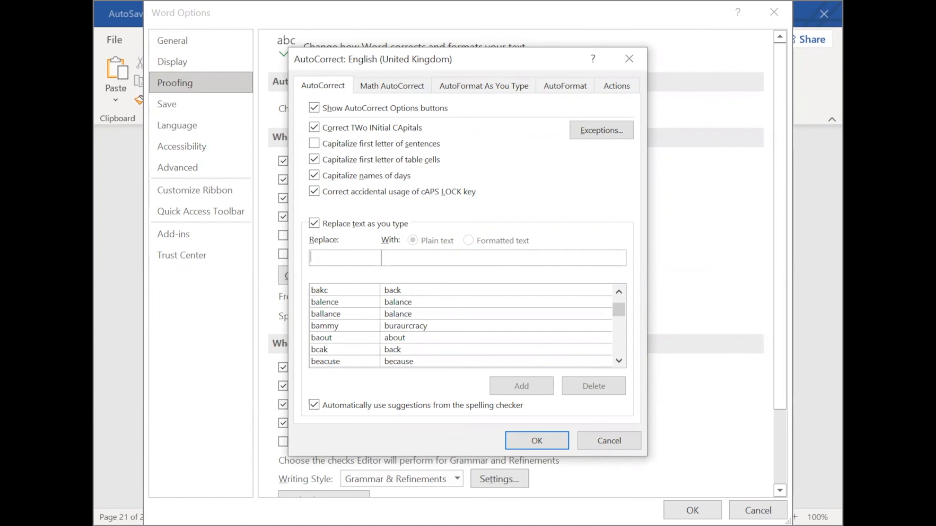
Add the RH → 'Rhizomatic horizons' AutoCorrect entry and use it below the references.
type("RH")
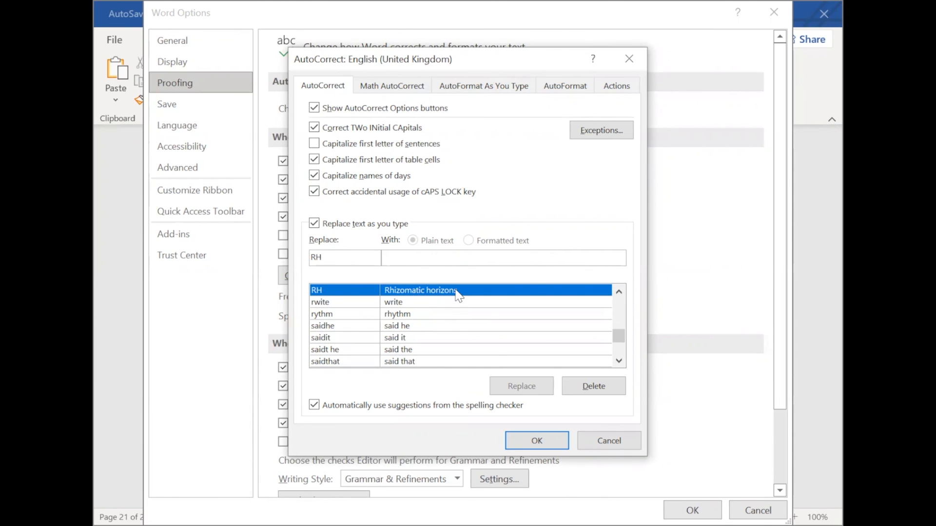
left_click(345, 258)
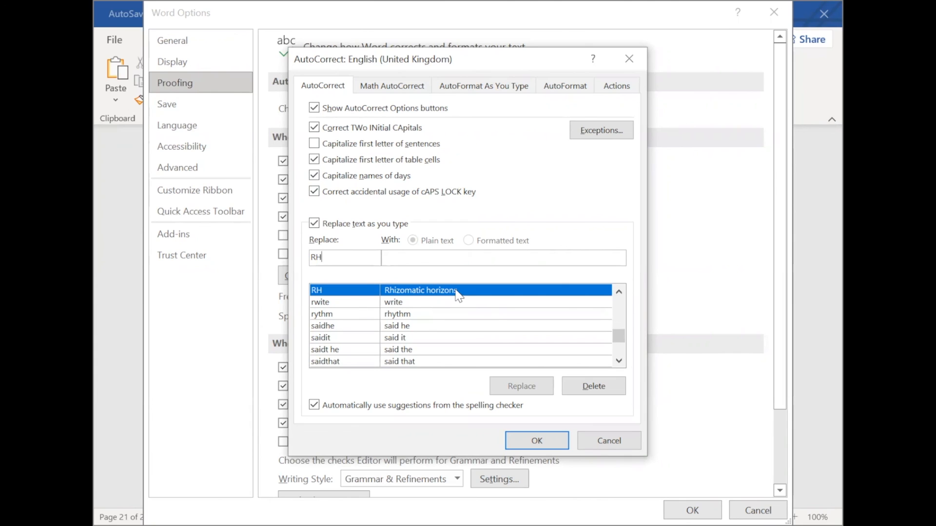
mouse_move(520, 436)
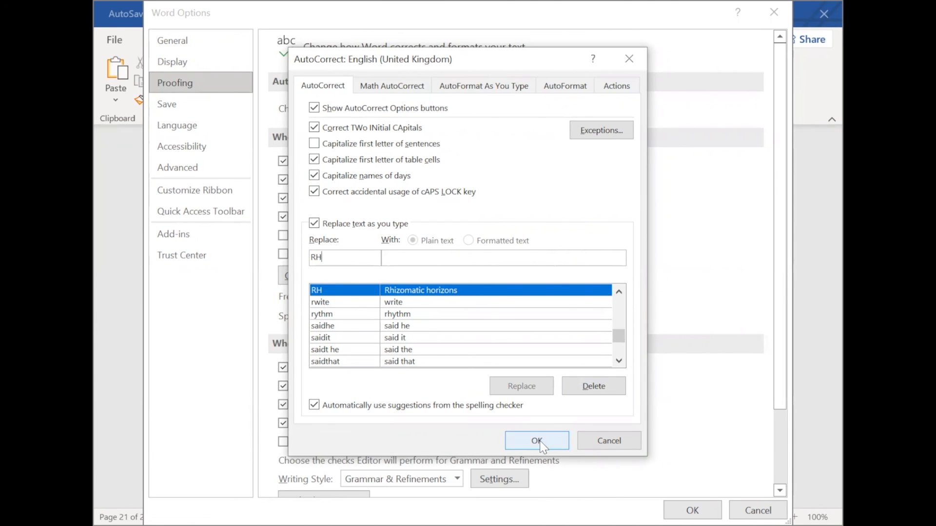
left_click(536, 441)
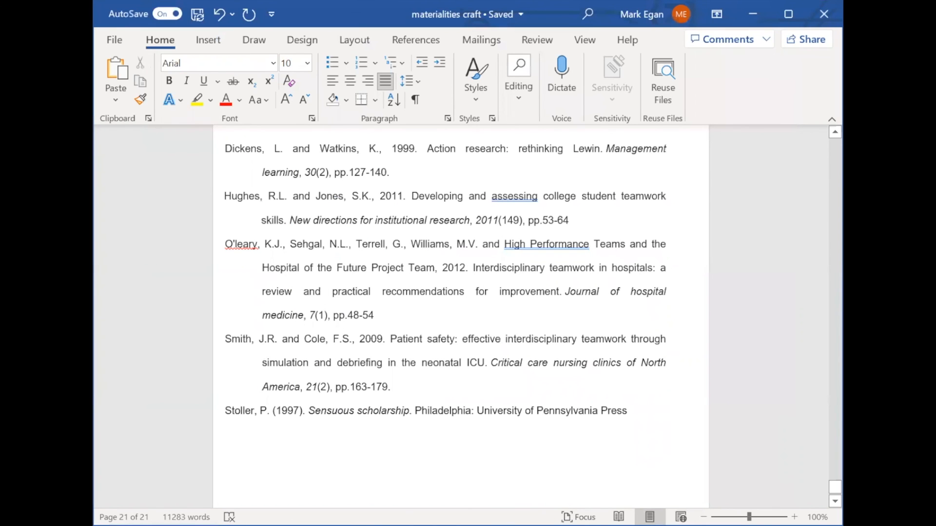
type("Rhizomatic horizons")
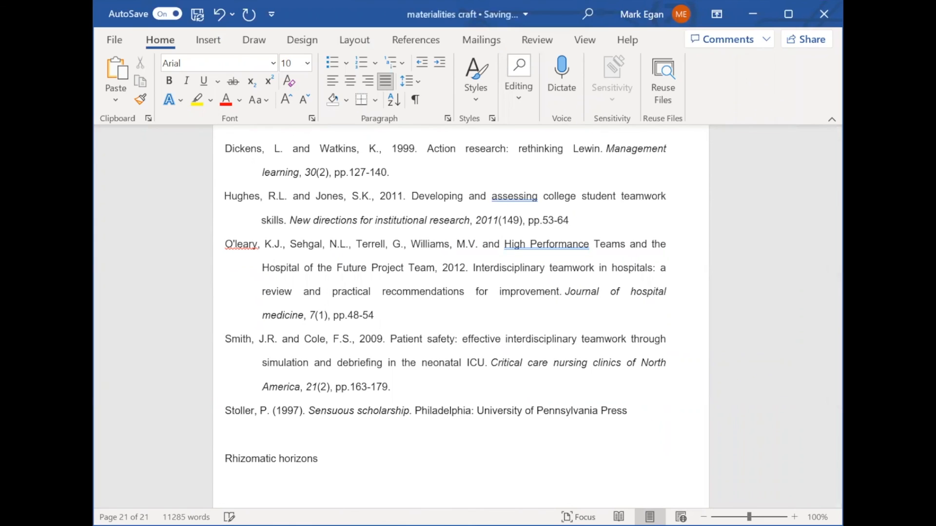